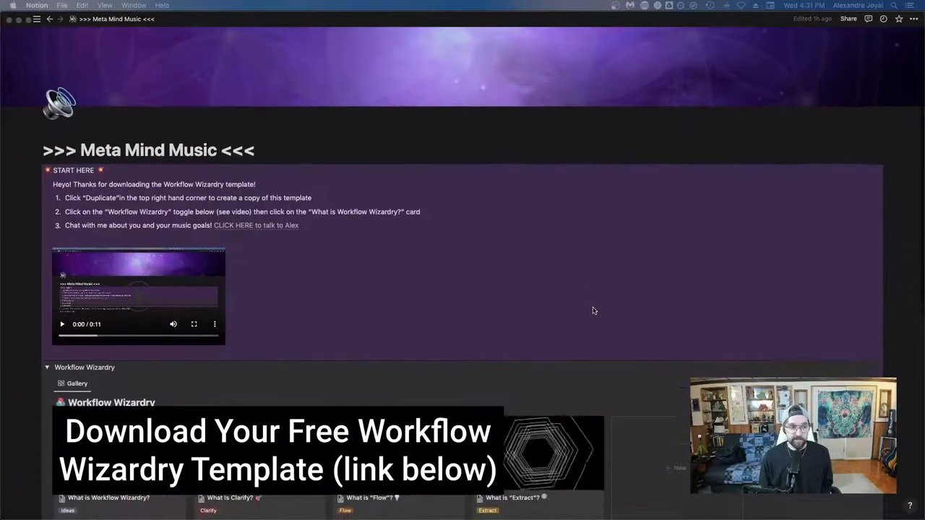
# - Scroll past the START HERE callout to reveal both Workflow Wizardry stage-card galleries
pyautogui.scroll(-3)
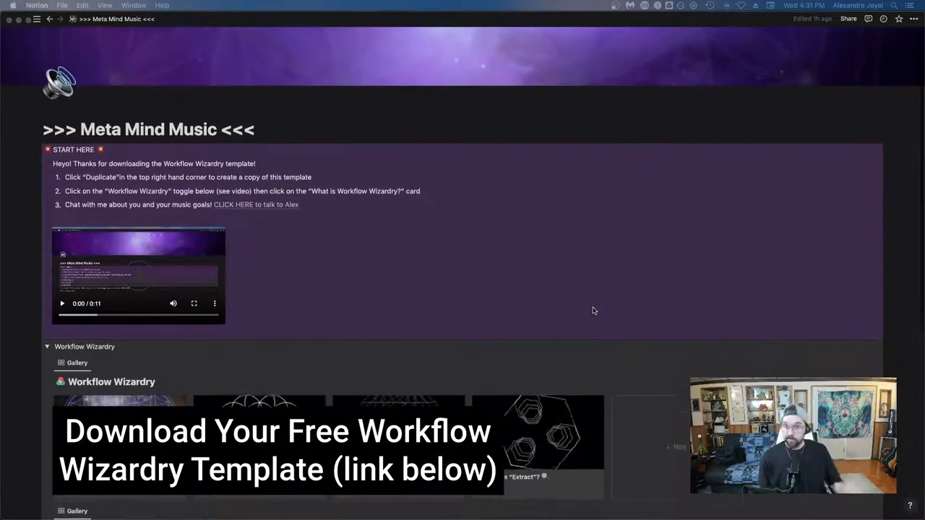
pyautogui.scroll(-3)
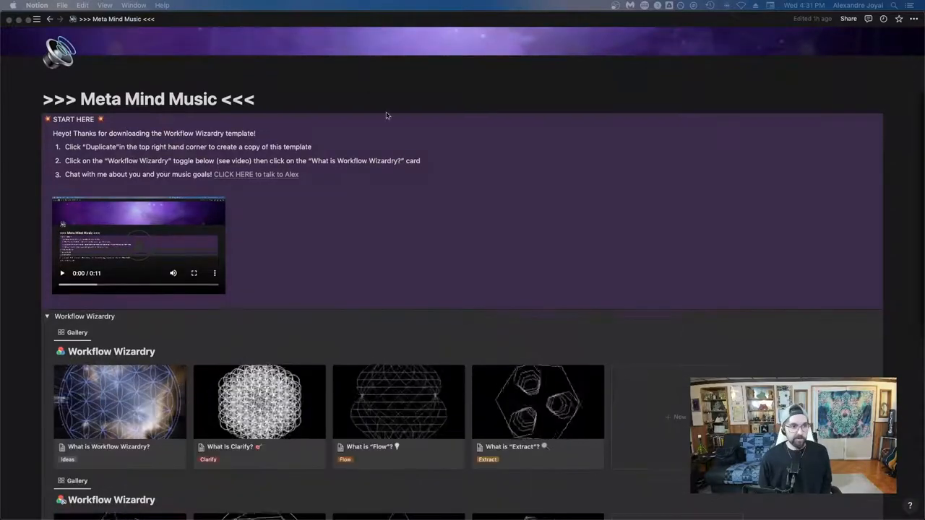
pyautogui.moveTo(194, 210)
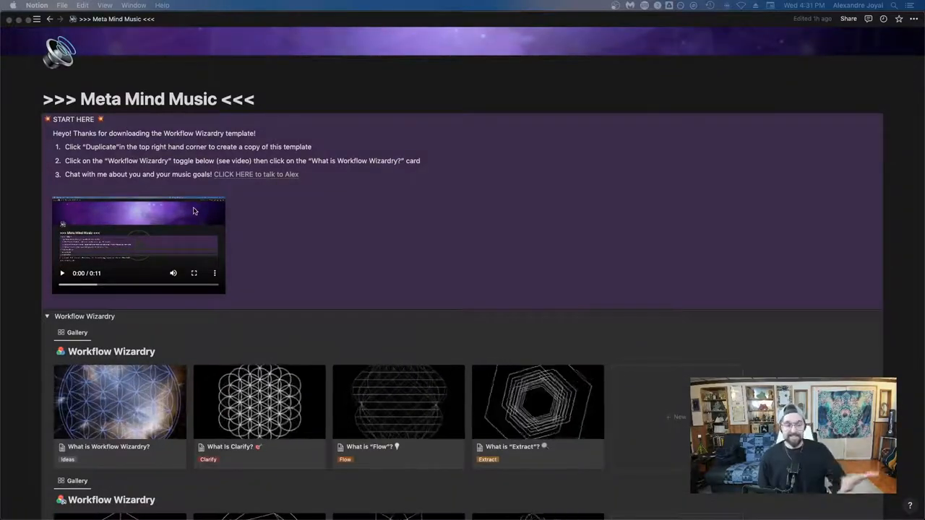
pyautogui.scroll(-3)
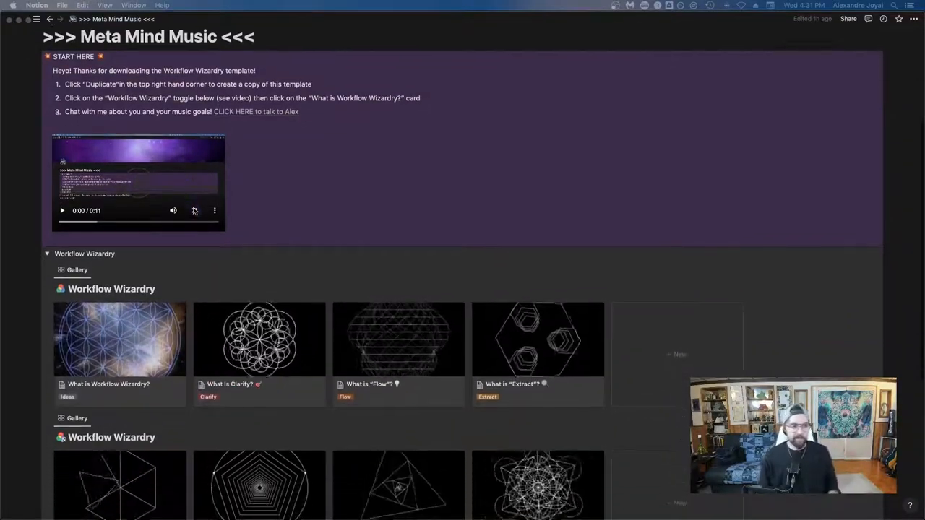
pyautogui.scroll(-3)
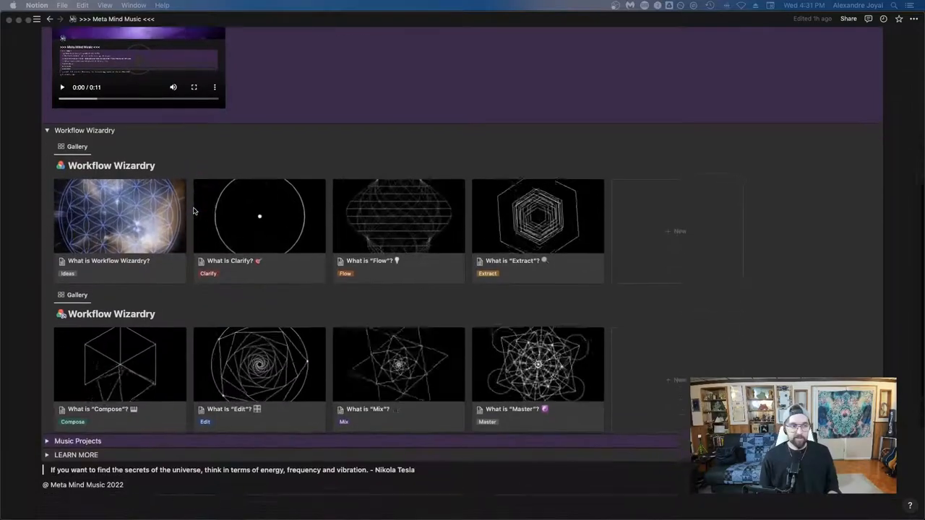
pyautogui.scroll(-3)
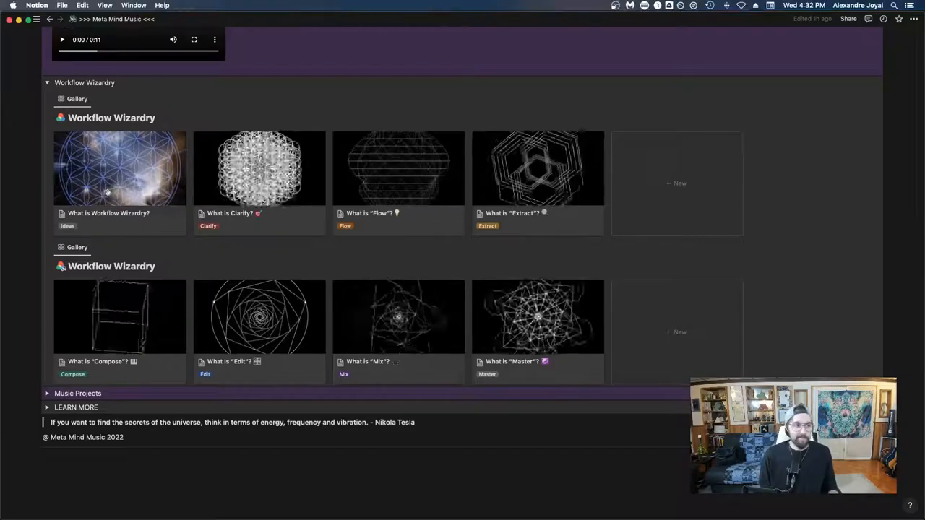
# - Open the 'What is Workflow Wizardry?' card in page peek and scroll to the wine-making analogy
pyautogui.click(120, 168)
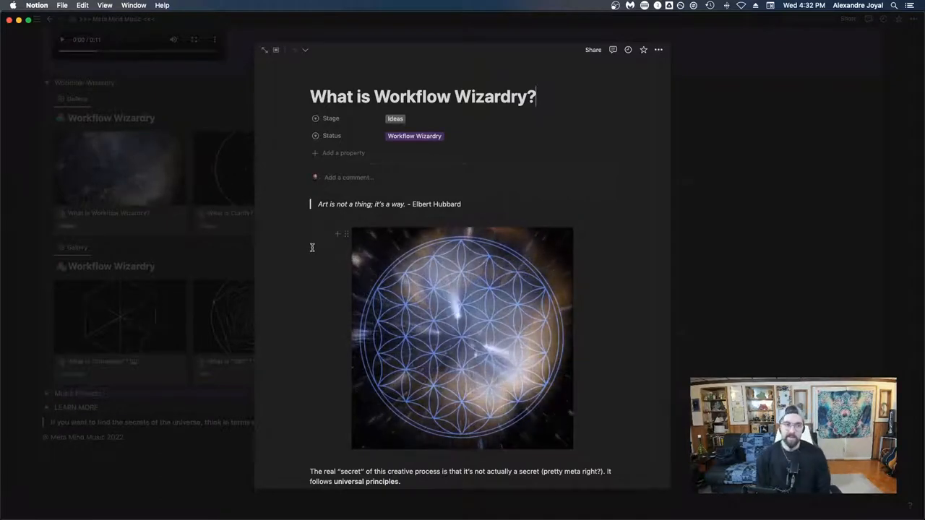
pyautogui.scroll(-3)
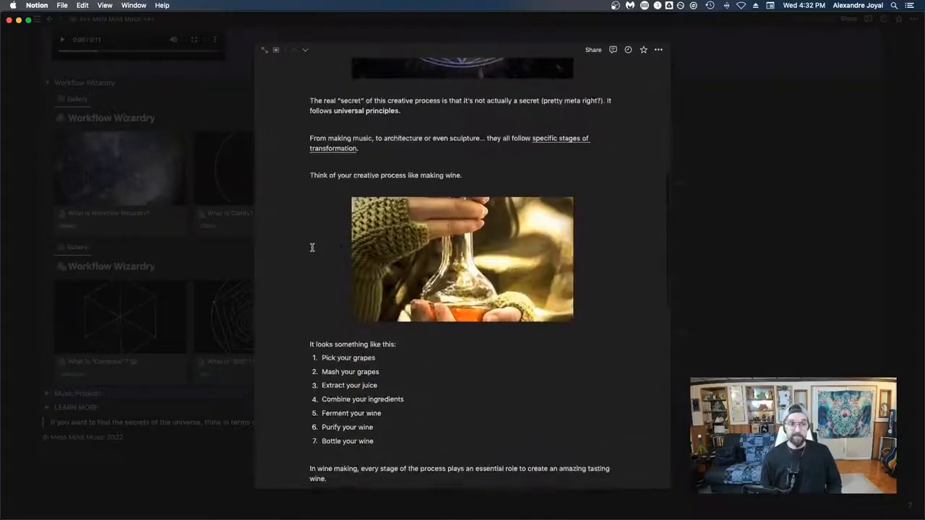
# - Scroll past the seven wine-making steps to the list of music-making struggles
pyautogui.scroll(-3)
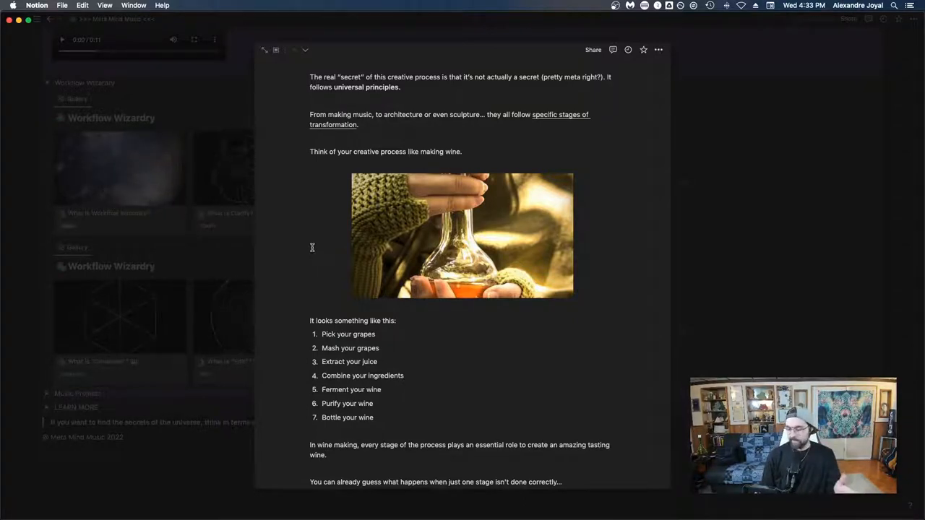
pyautogui.scroll(-3)
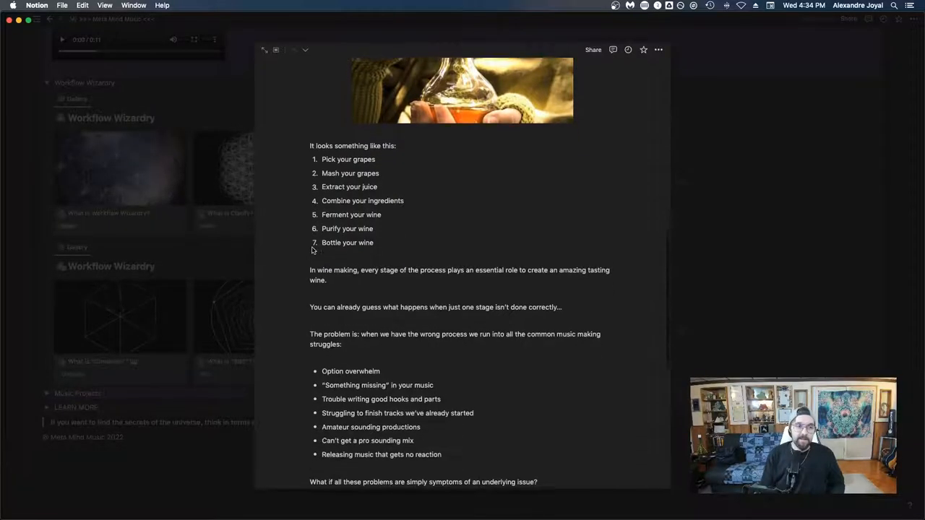
pyautogui.scroll(-3)
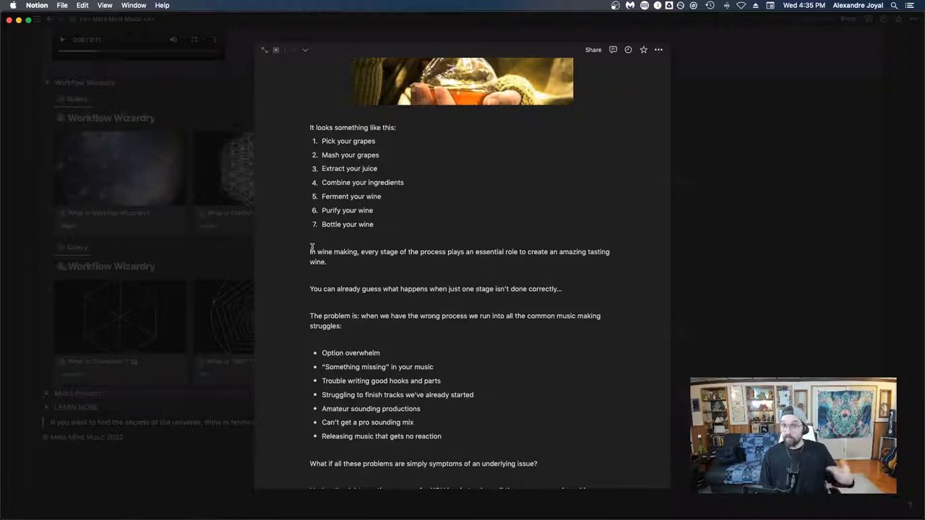
pyautogui.moveTo(313, 217)
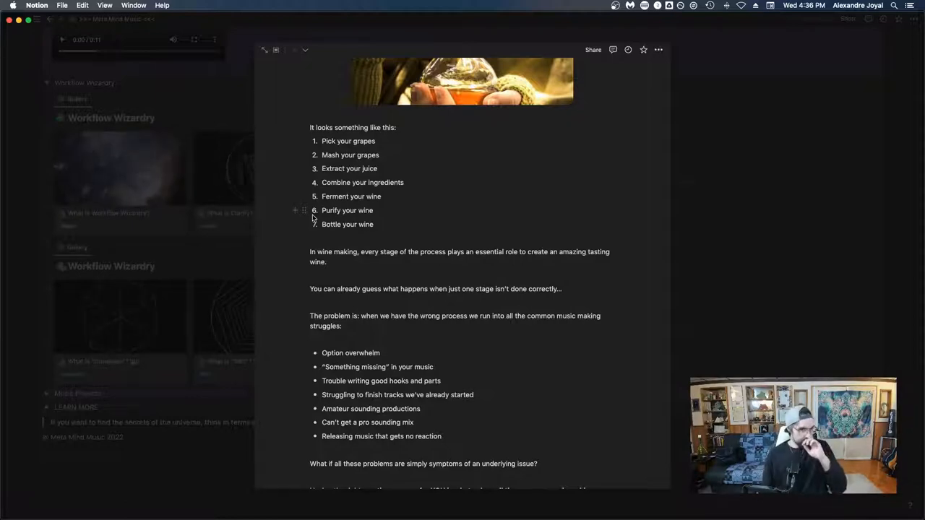
pyautogui.scroll(-3)
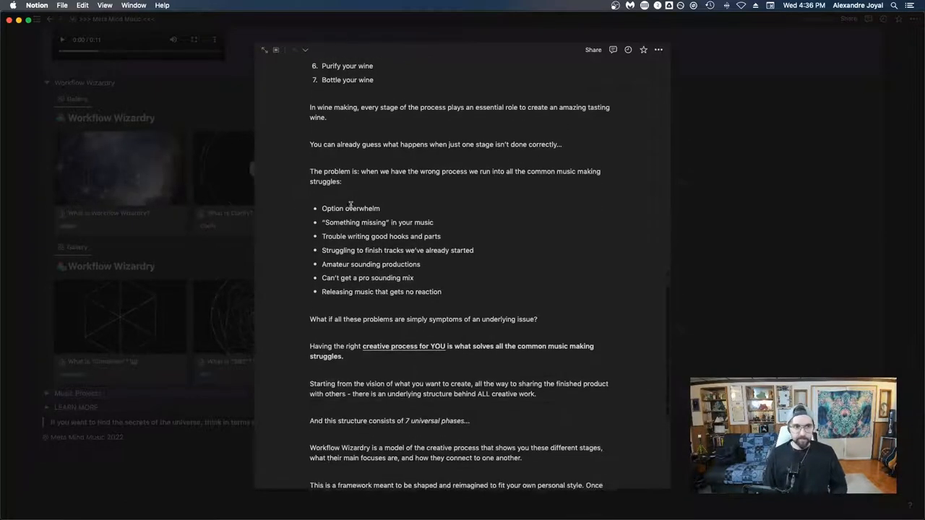
pyautogui.scroll(-3)
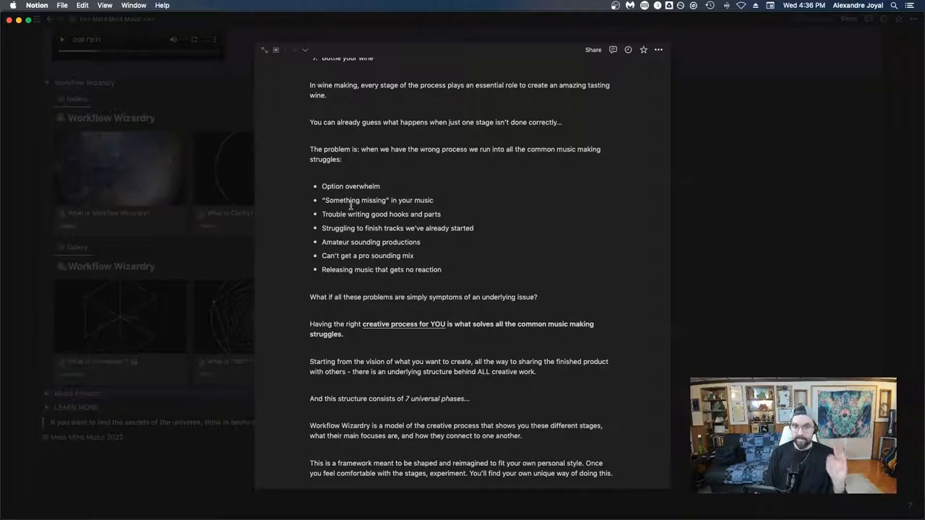
pyautogui.scroll(-3)
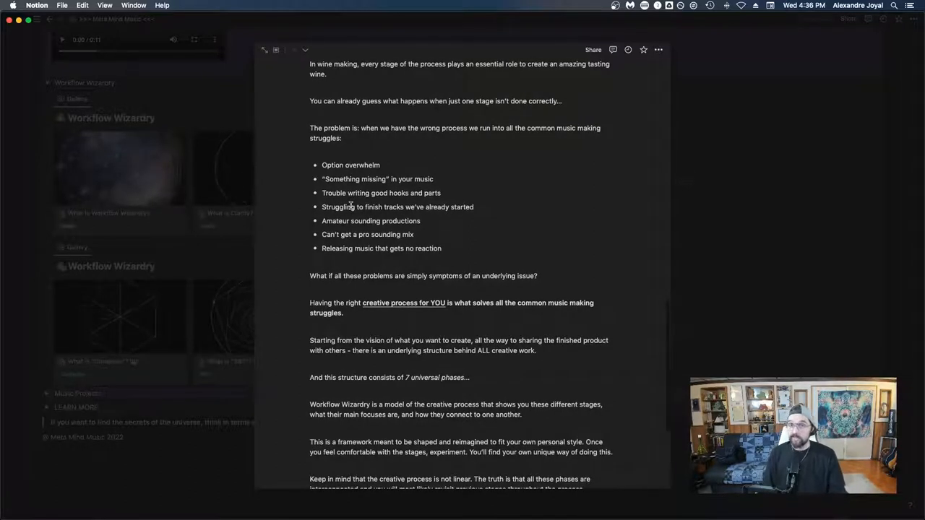
pyautogui.scroll(-3)
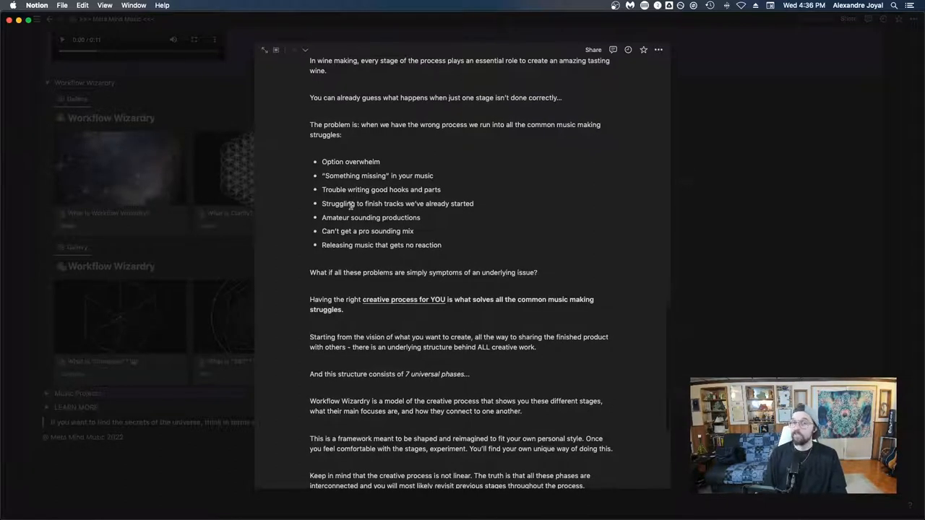
pyautogui.scroll(-3)
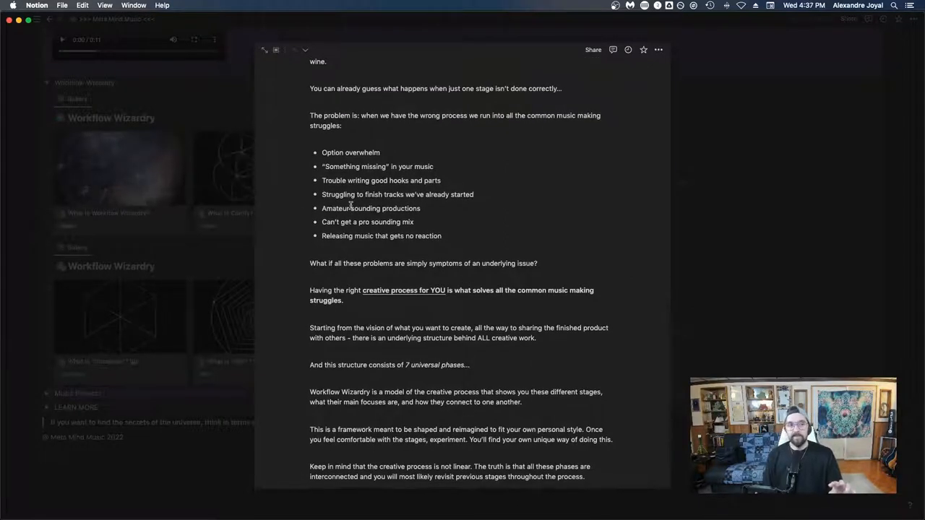
pyautogui.moveTo(350, 152)
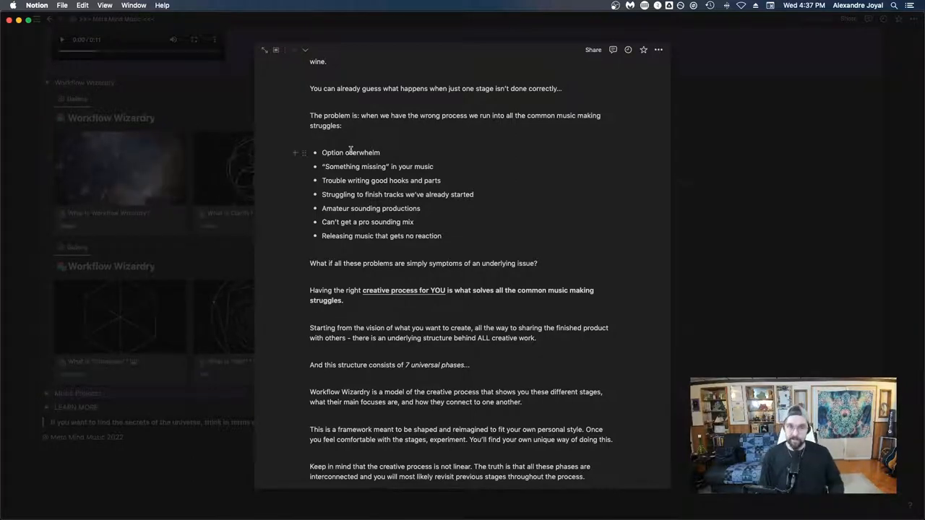
pyautogui.scroll(-3)
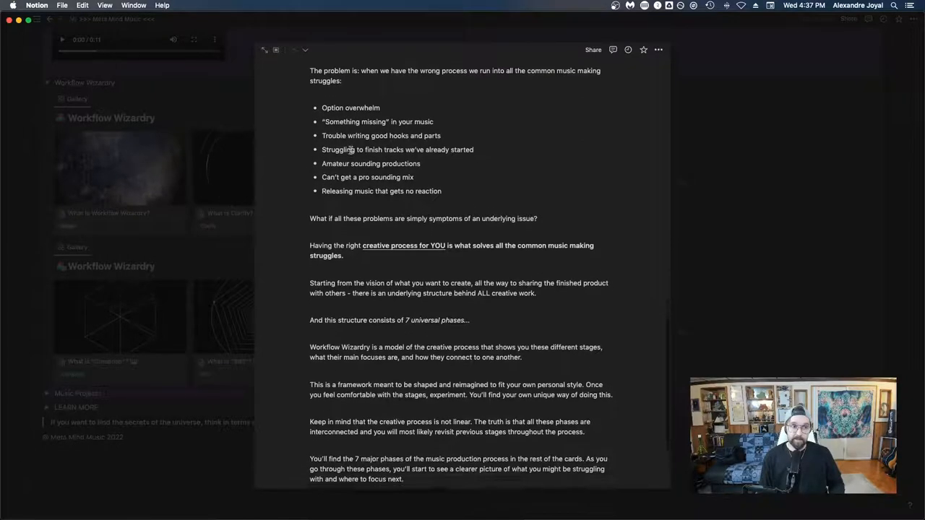
pyautogui.scroll(-3)
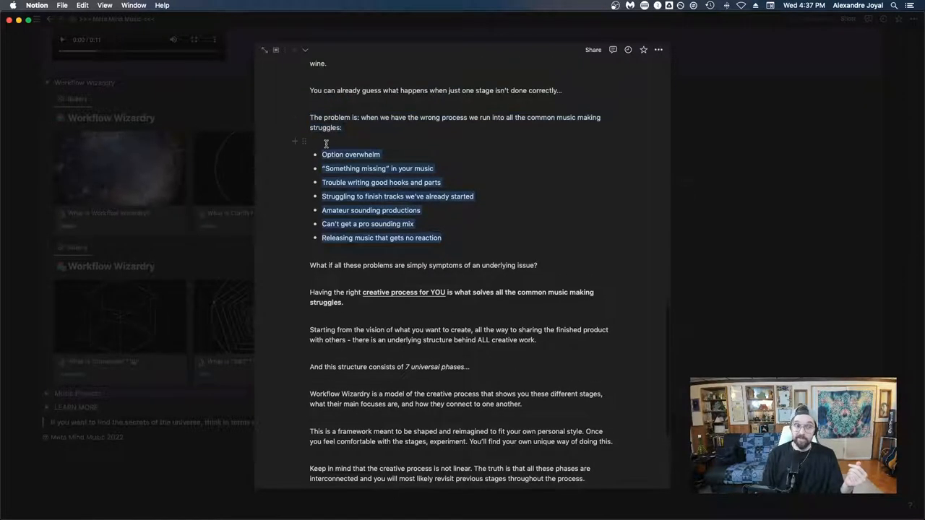
pyautogui.click(350, 210)
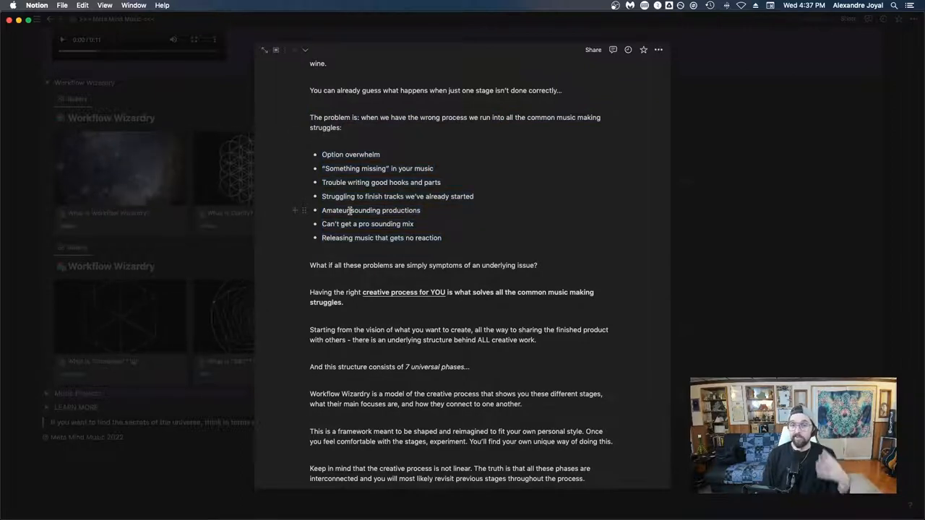
pyautogui.scroll(-3)
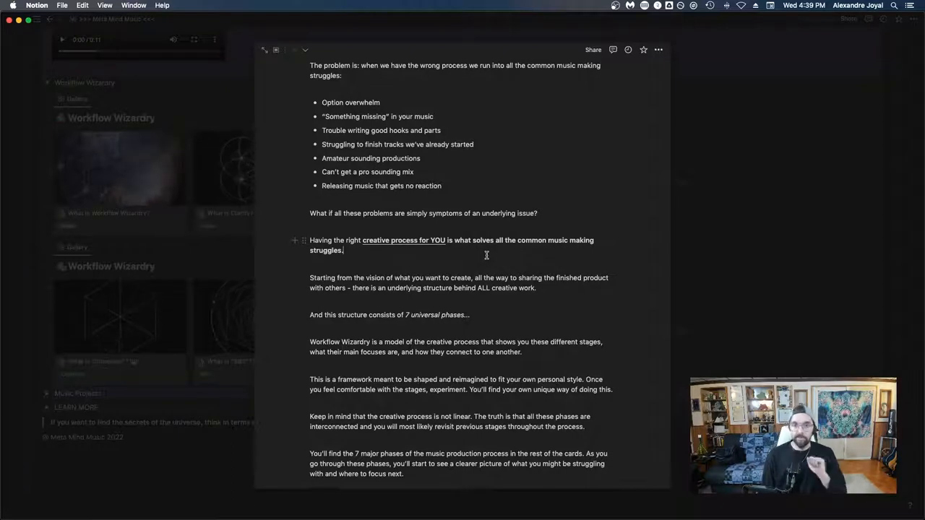
# - Scroll the Meta Mind Music page to show both stage-card galleries again
pyautogui.scroll(-3)
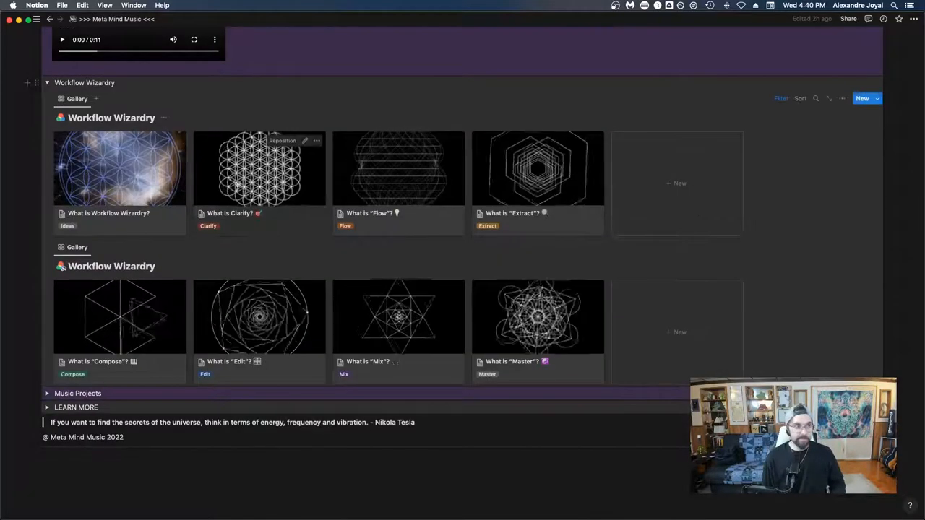
# - Open the 'What Is Clarify?' card in page peek and scroll to its Problem and Focus lists
pyautogui.click(259, 169)
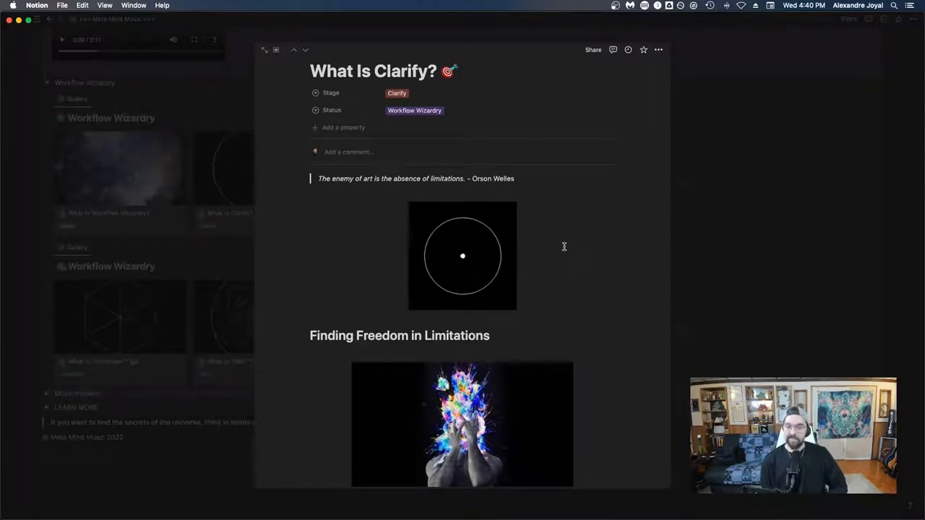
pyautogui.scroll(-3)
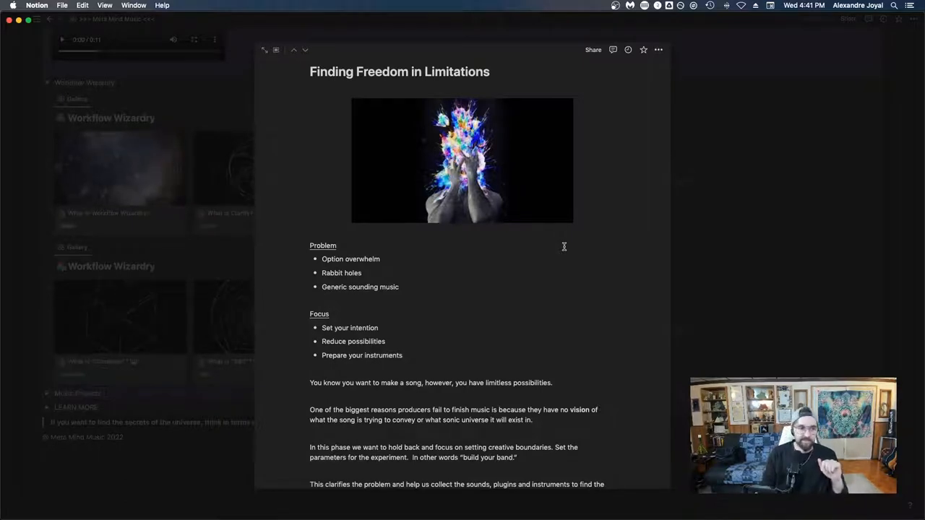
# - Scroll the Clarify card down to its closing line about finding freedom in limitations
pyautogui.scroll(-3)
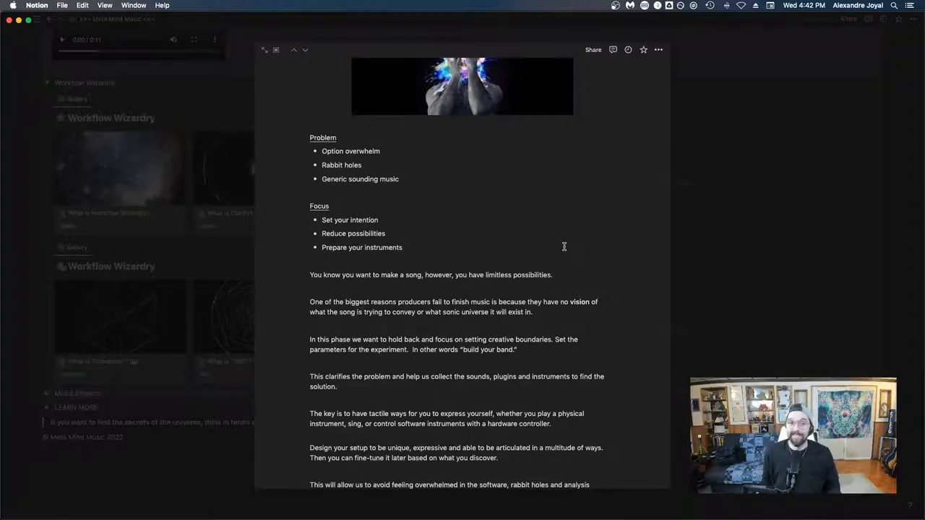
pyautogui.scroll(-3)
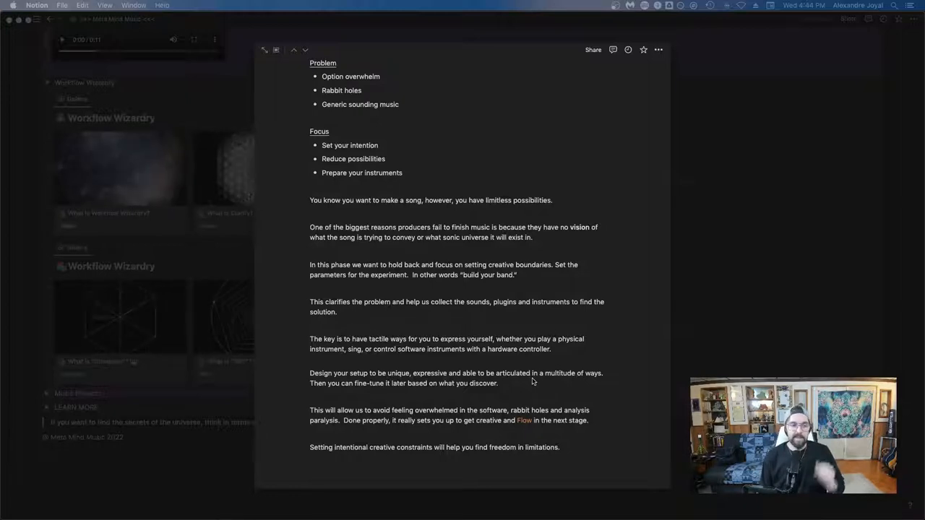
pyautogui.moveTo(536, 384)
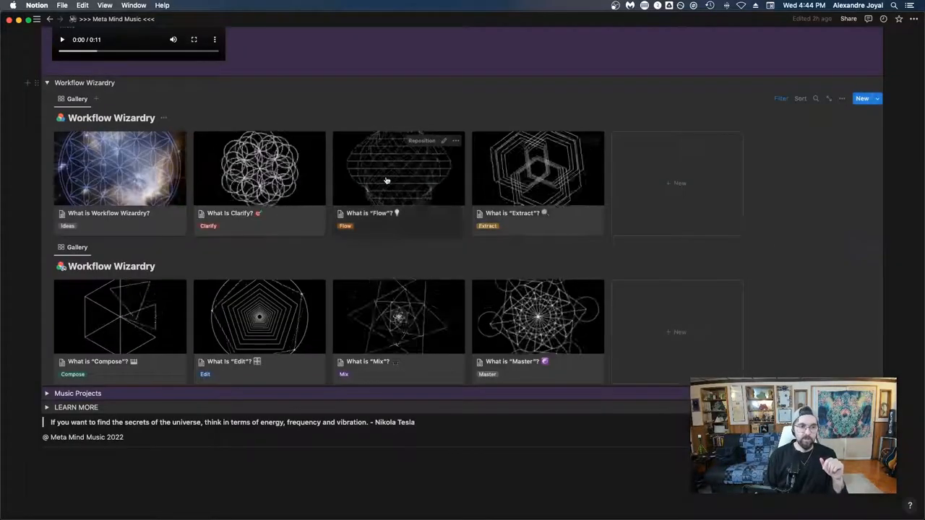
pyautogui.click(386, 180)
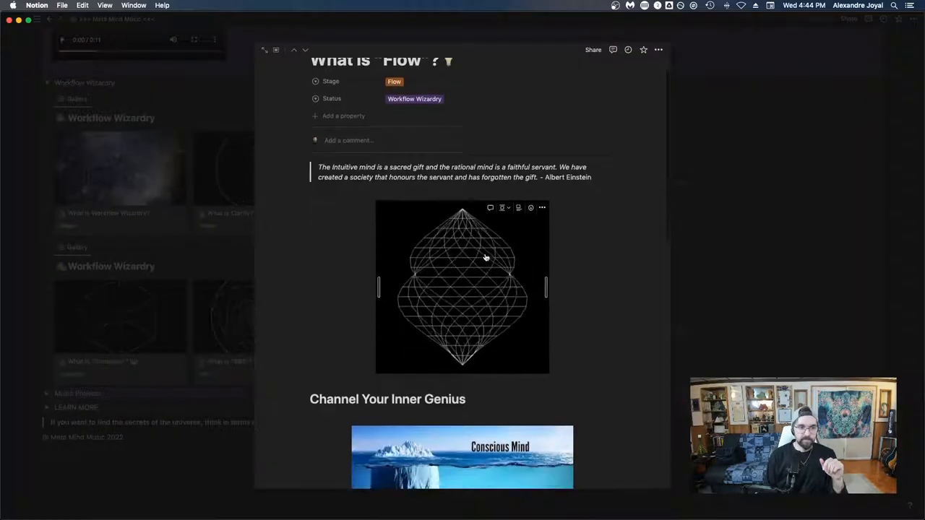
pyautogui.scroll(-3)
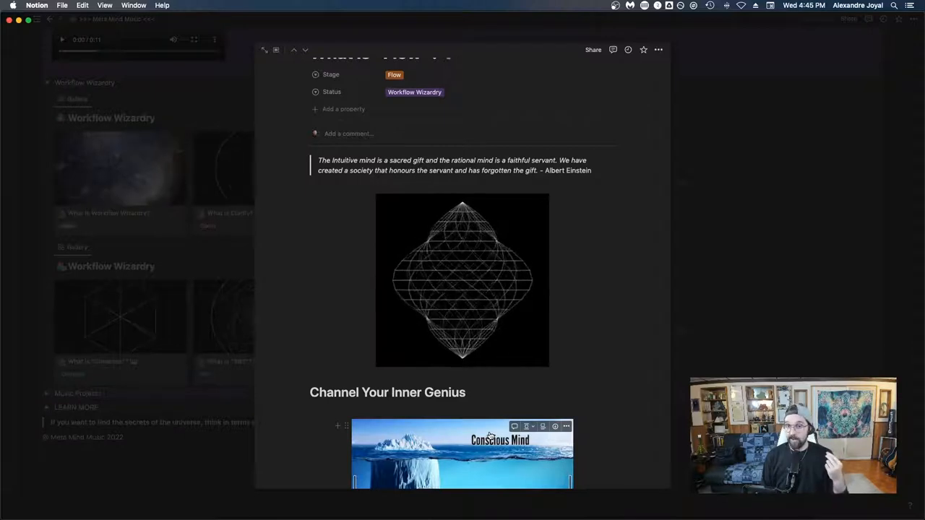
pyautogui.scroll(-3)
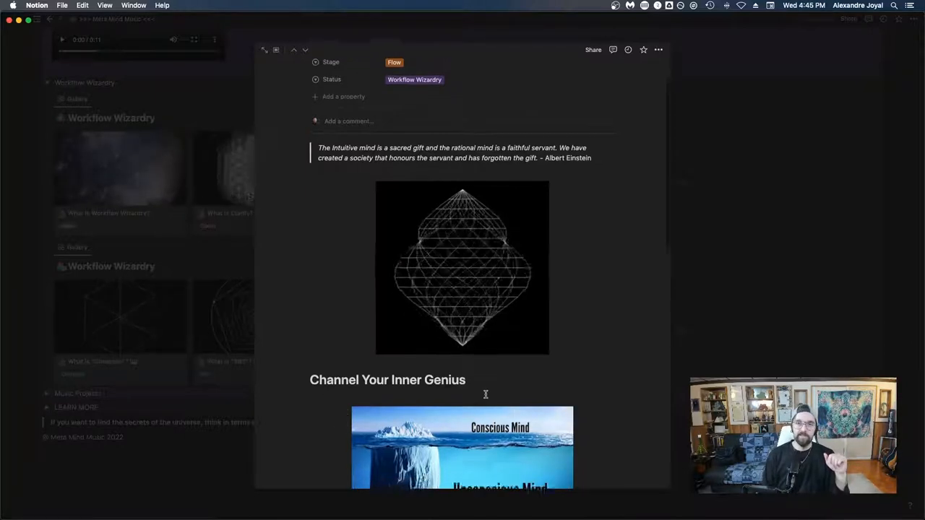
pyautogui.scroll(-3)
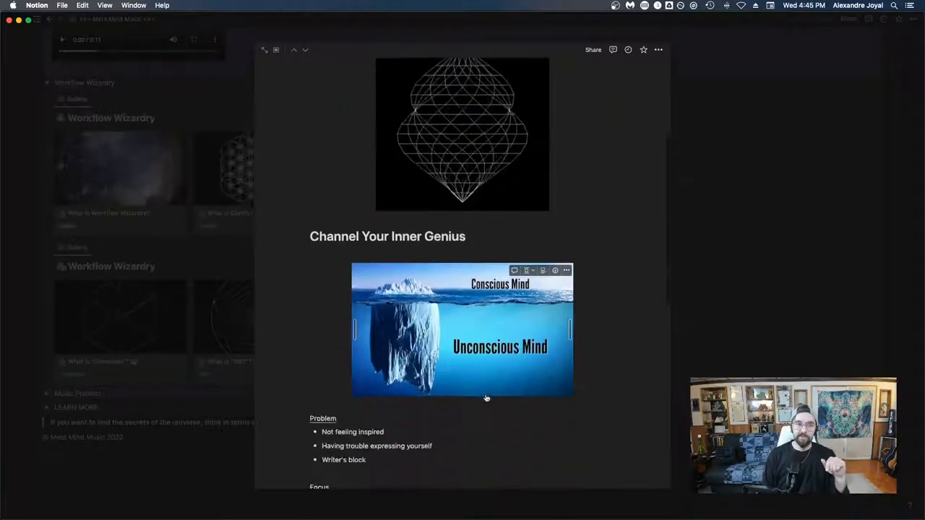
pyautogui.scroll(-3)
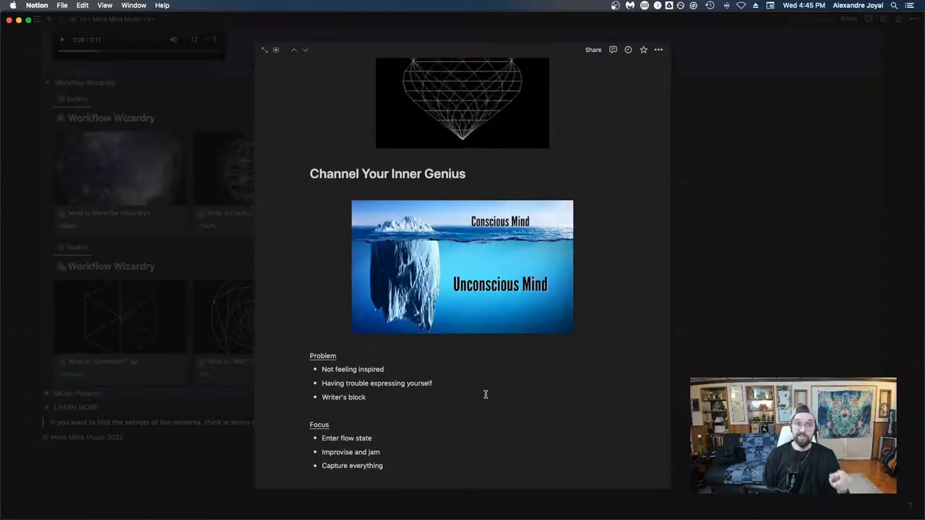
pyautogui.scroll(-3)
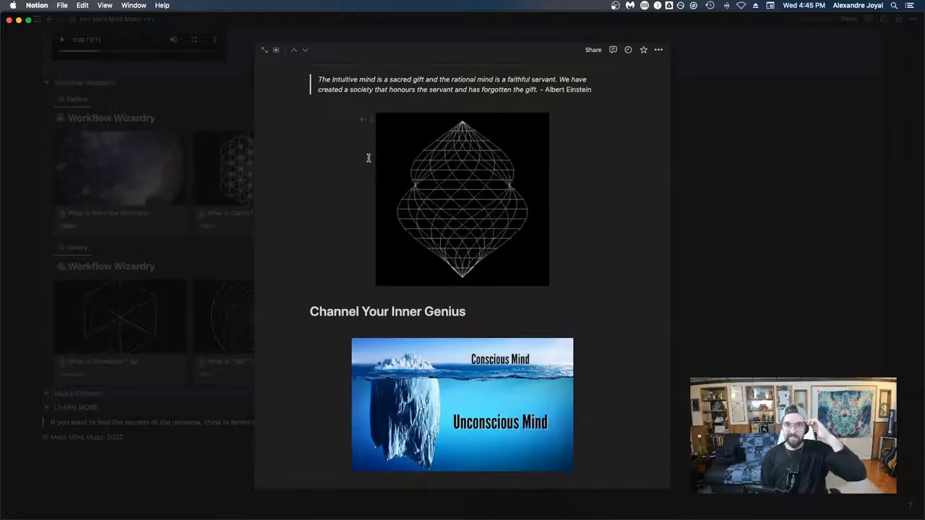
pyautogui.scroll(-3)
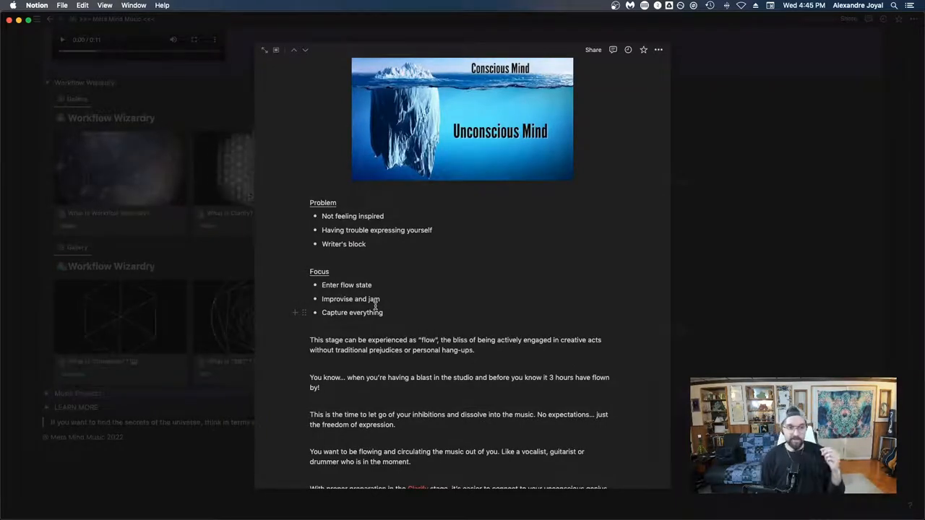
pyautogui.scroll(-3)
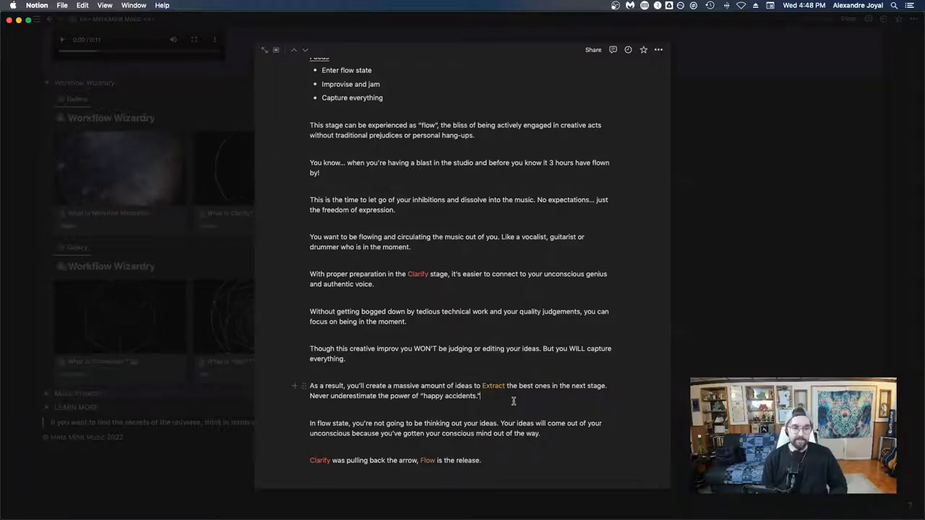
pyautogui.scroll(-3)
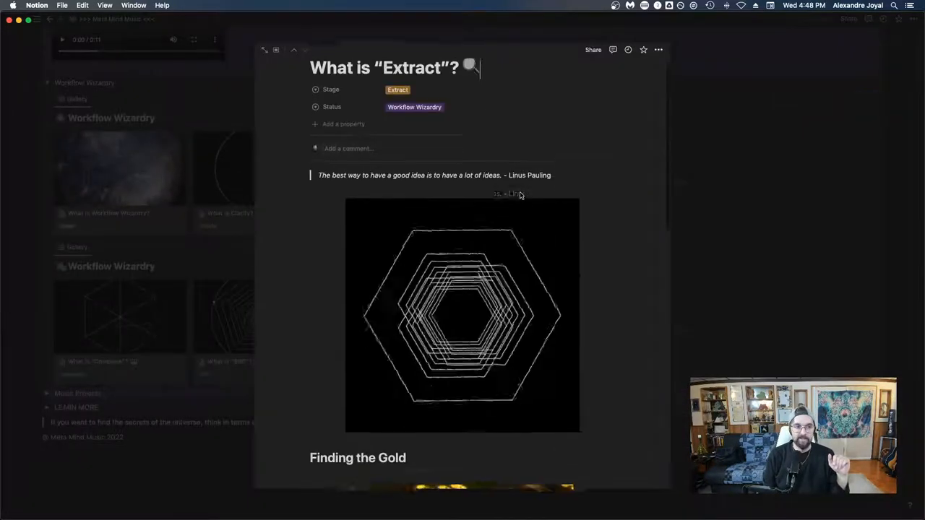
# - Scroll the Extract card down to the hexagon graphic above the Finding the Gold heading
pyautogui.scroll(-3)
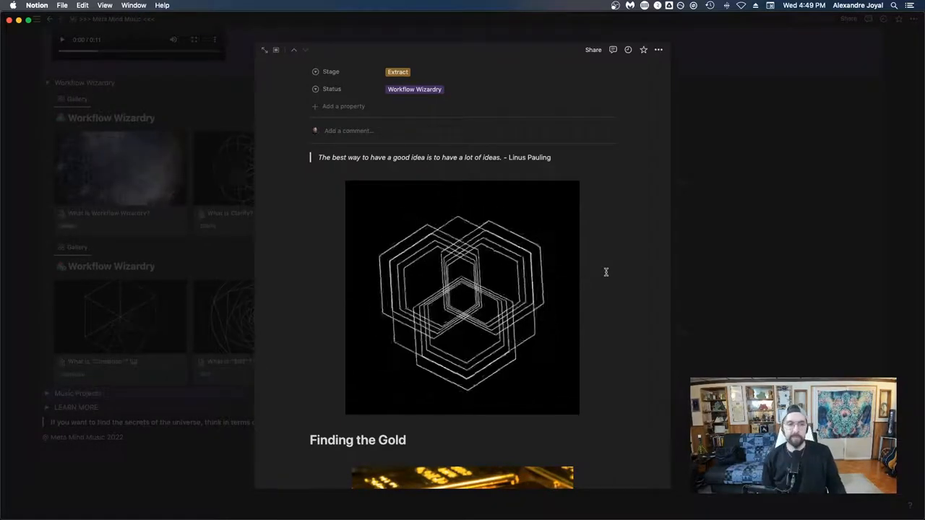
pyautogui.scroll(-3)
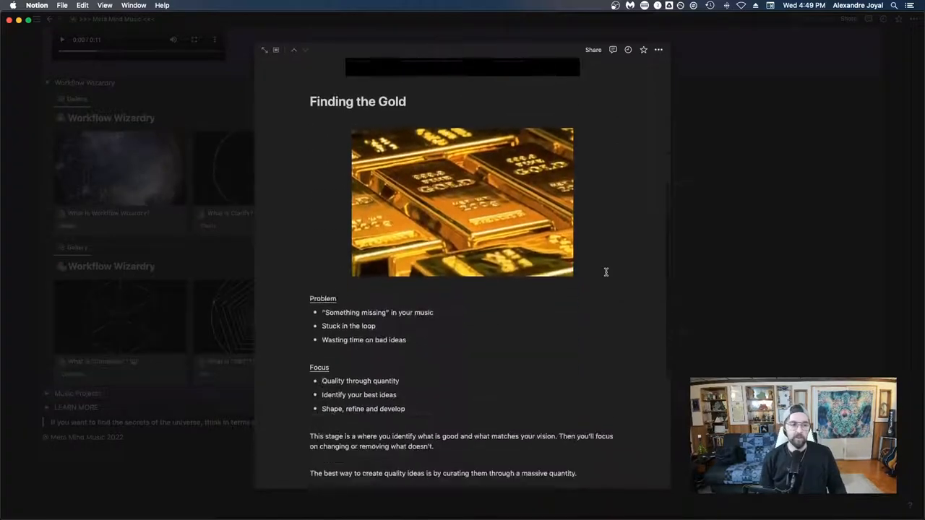
pyautogui.scroll(-3)
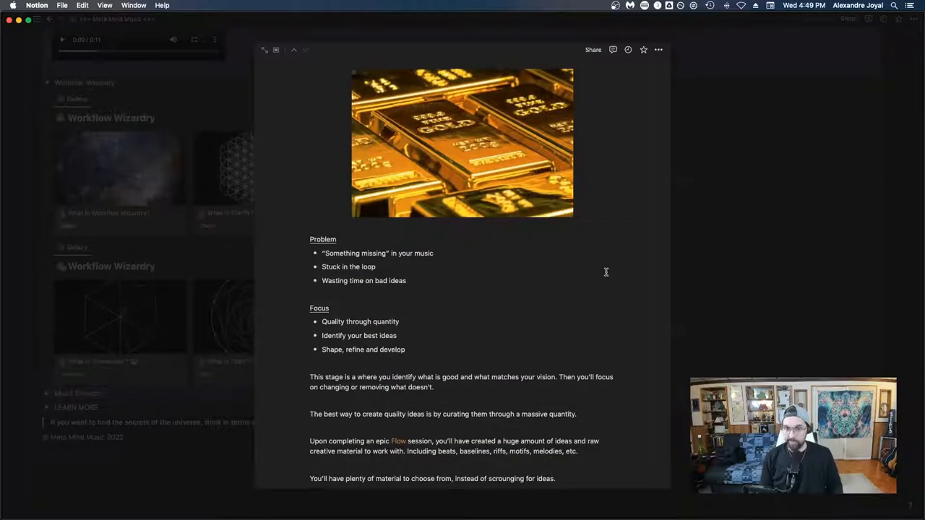
pyautogui.scroll(-3)
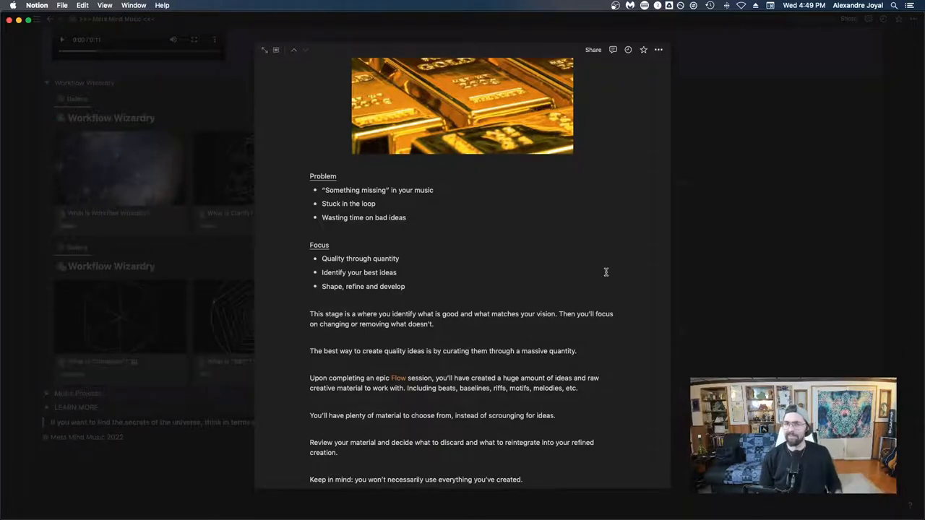
pyautogui.scroll(-3)
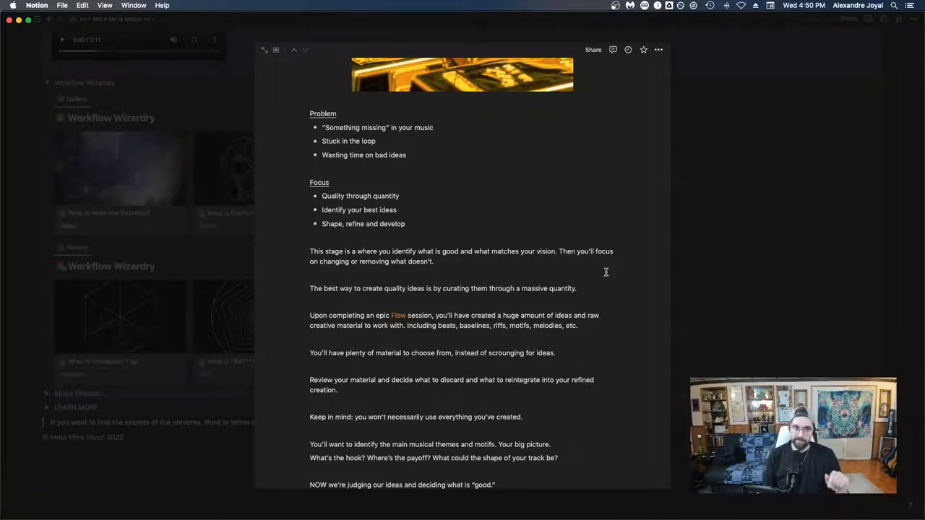
pyautogui.scroll(-3)
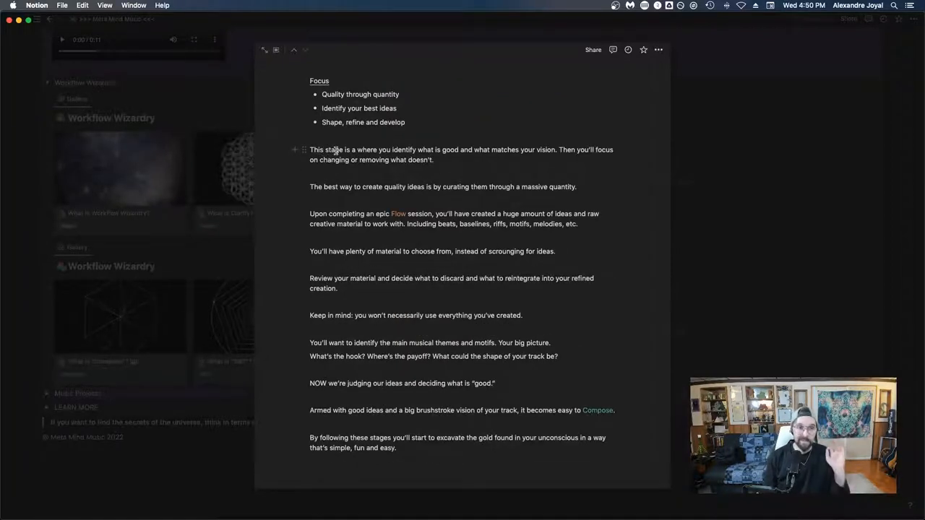
# - Drag across lines in the Extract card, leaving a blank block before 'NOW we're judging'
pyautogui.moveTo(458, 150); pyautogui.dragTo(555, 150)
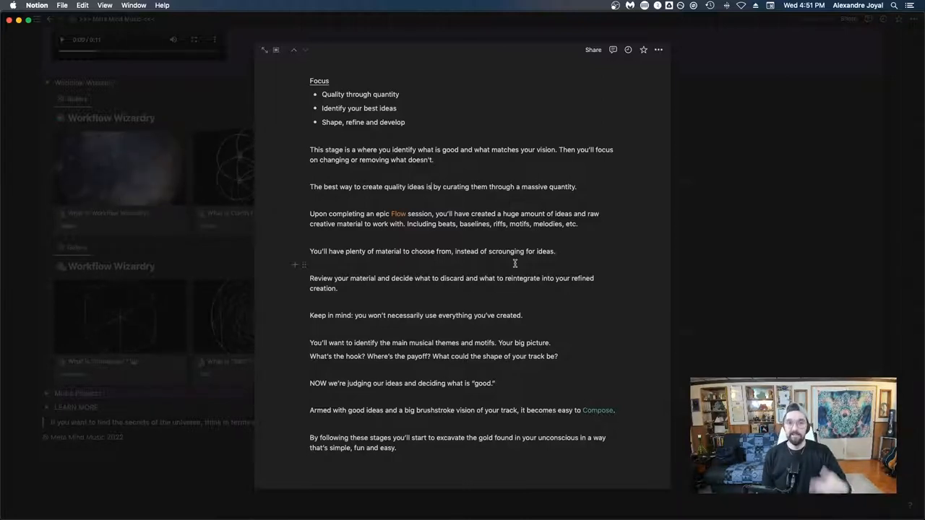
pyautogui.moveTo(398, 301)
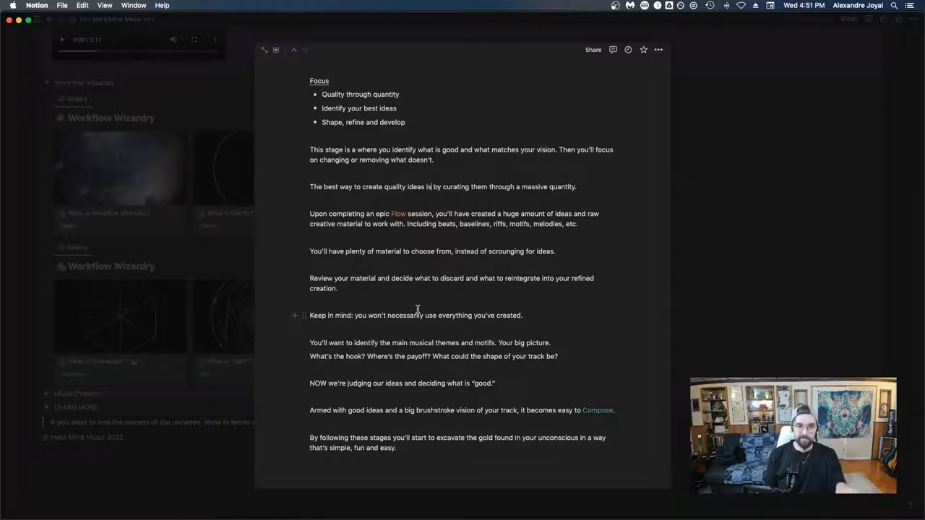
pyautogui.moveTo(367, 315); pyautogui.dragTo(518, 315)
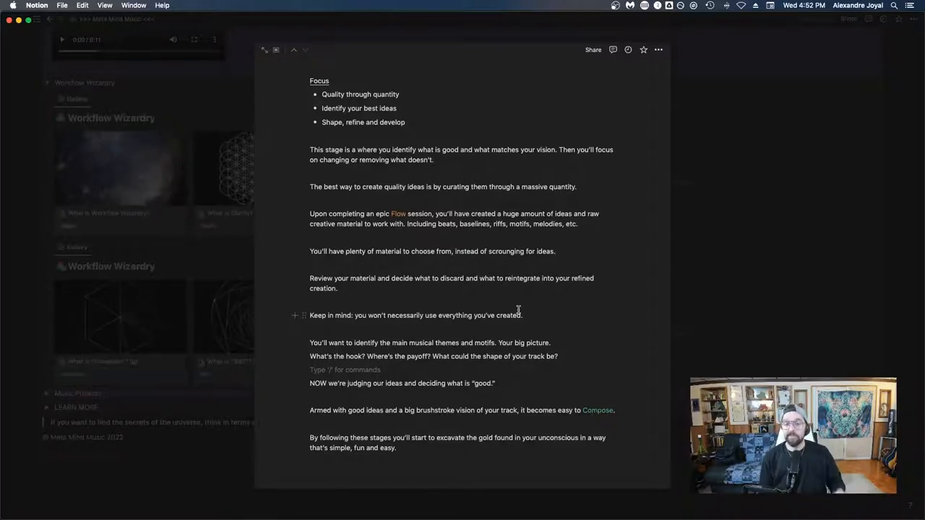
pyautogui.moveTo(793, 294)
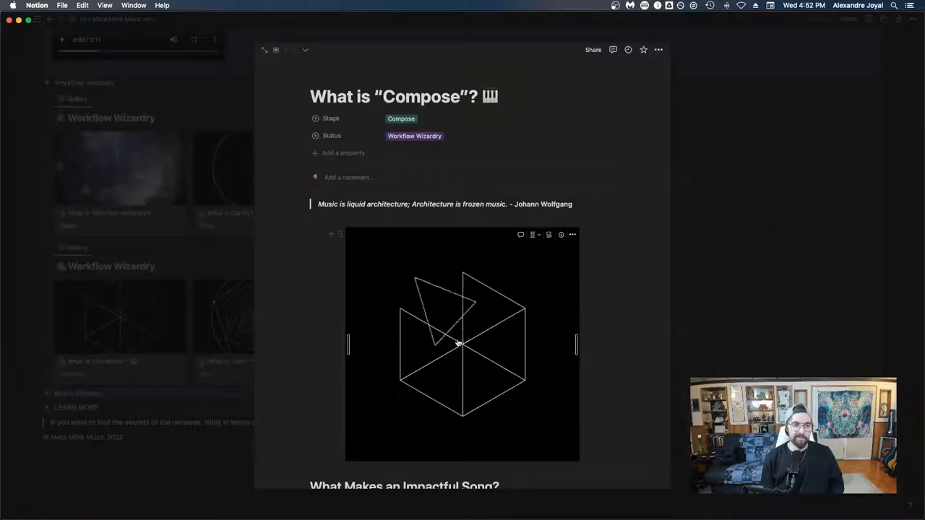
pyautogui.scroll(-3)
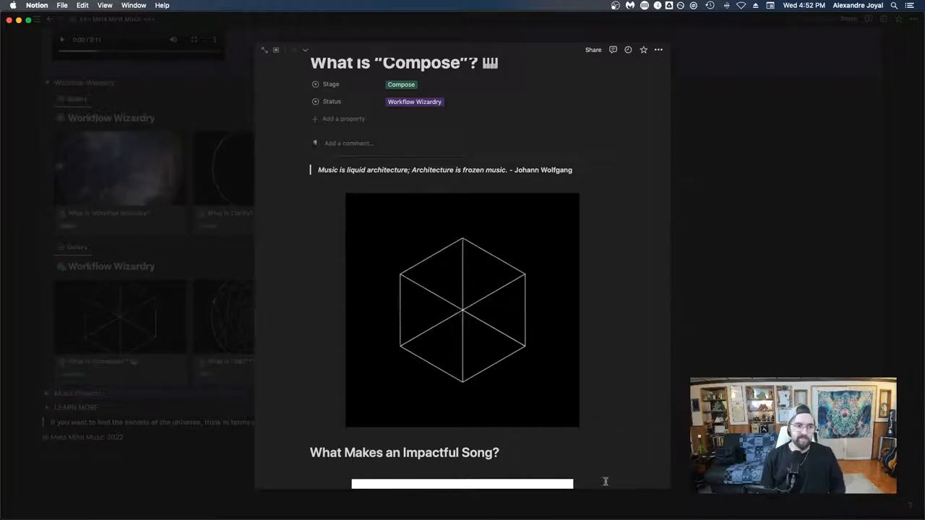
pyautogui.scroll(-3)
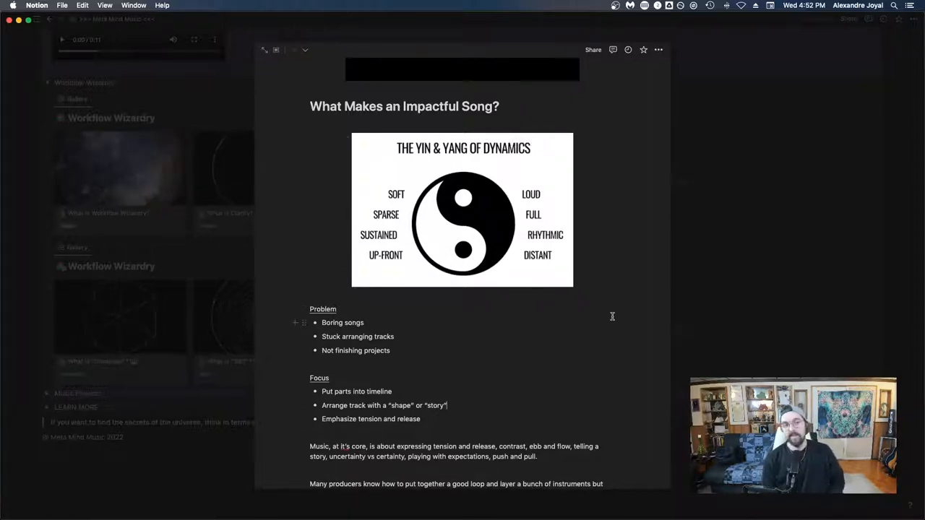
pyautogui.scroll(-3)
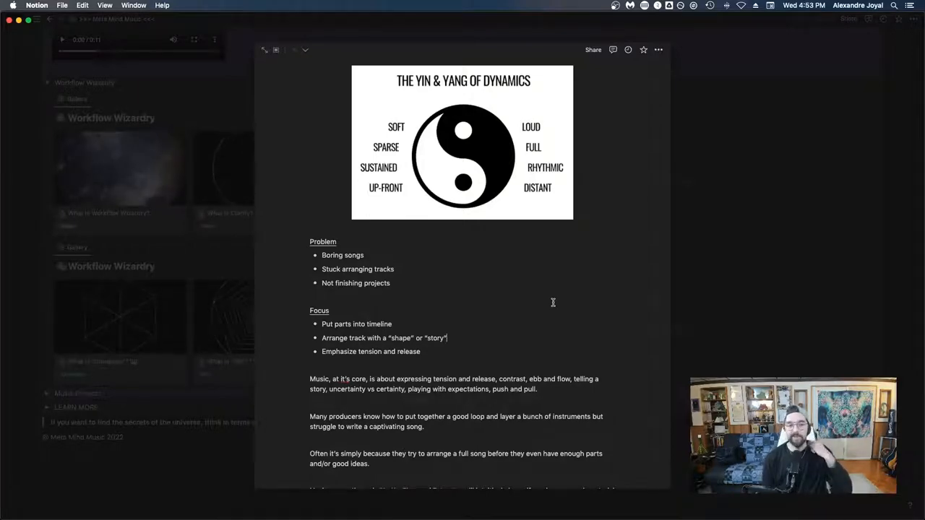
pyautogui.scroll(-3)
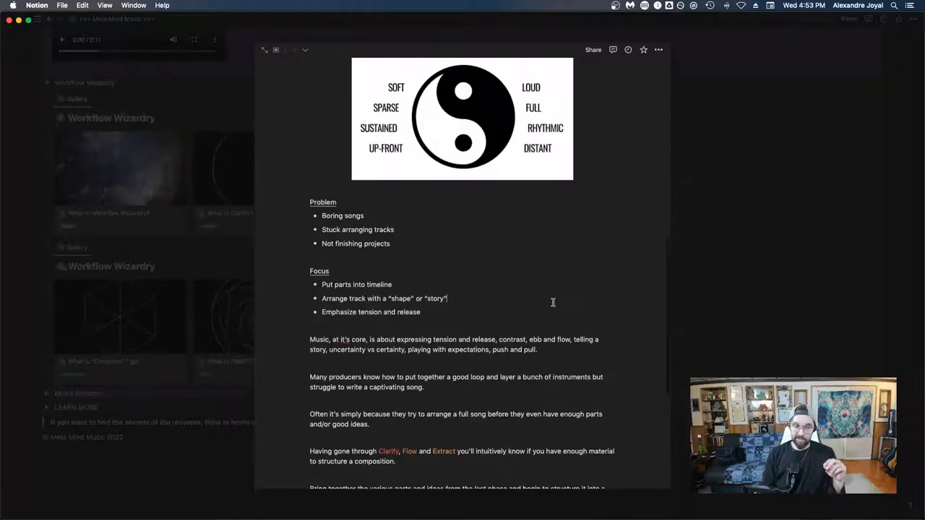
pyautogui.scroll(-3)
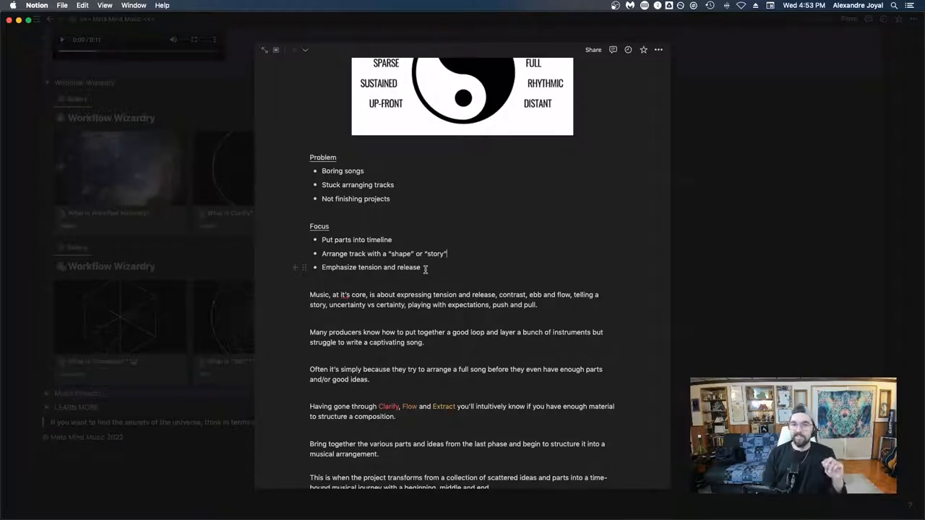
pyautogui.scroll(-3)
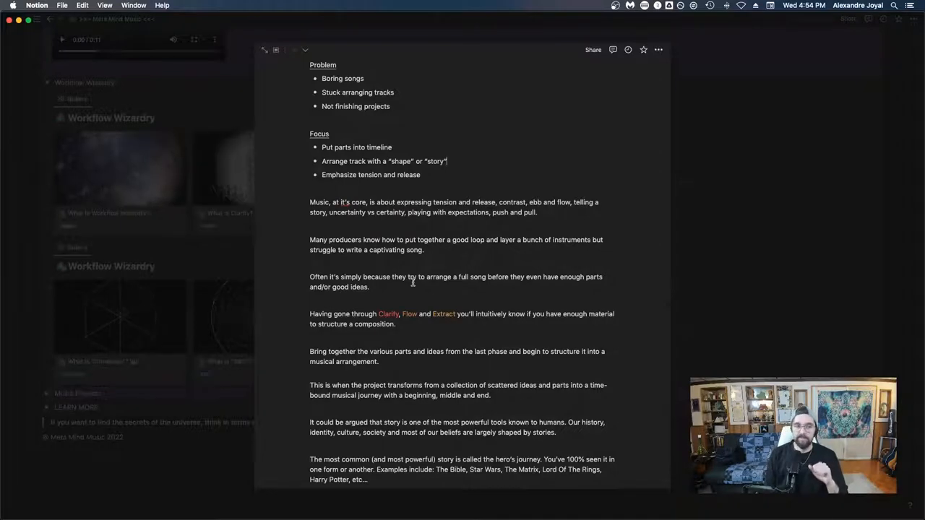
pyautogui.scroll(-3)
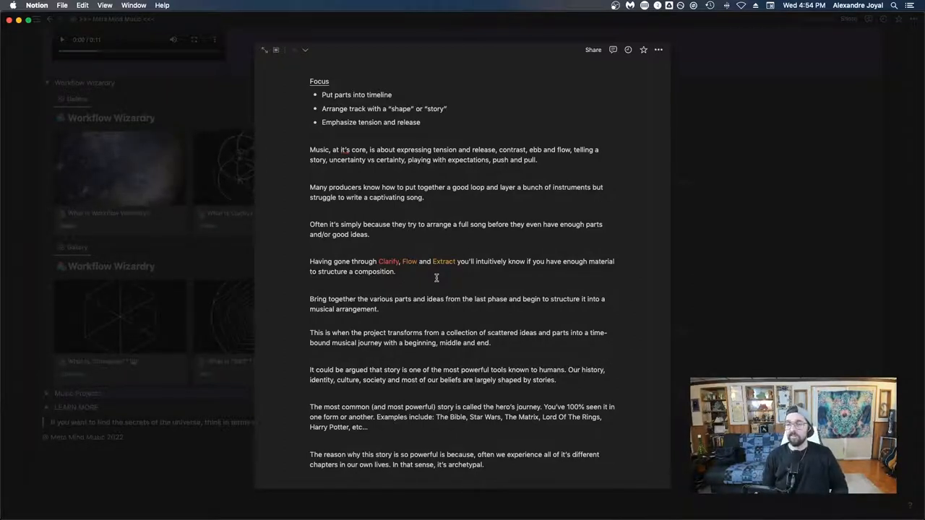
pyautogui.scroll(-3)
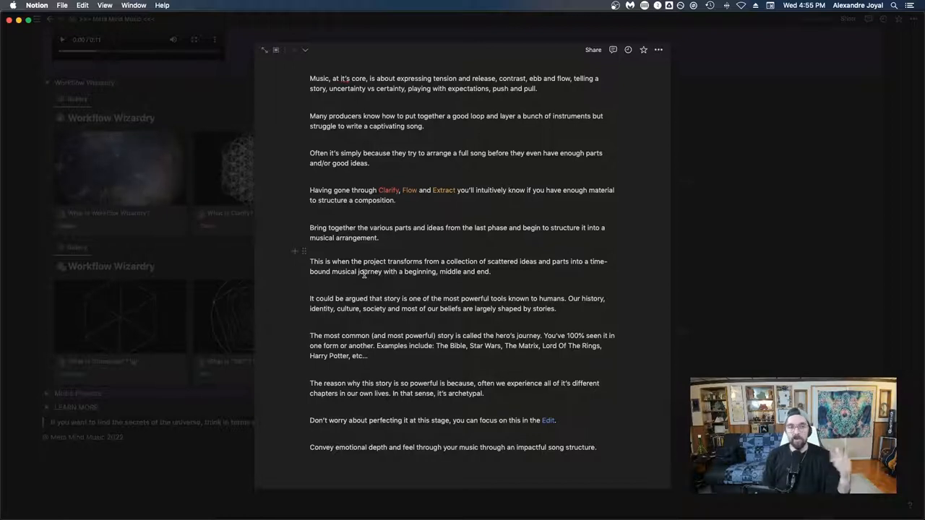
pyautogui.moveTo(504, 337)
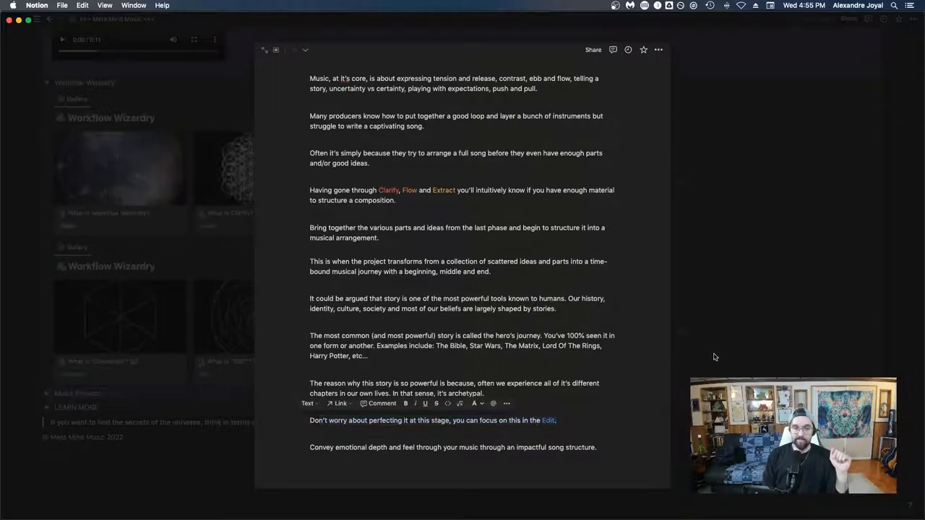
pyautogui.click(547, 420)
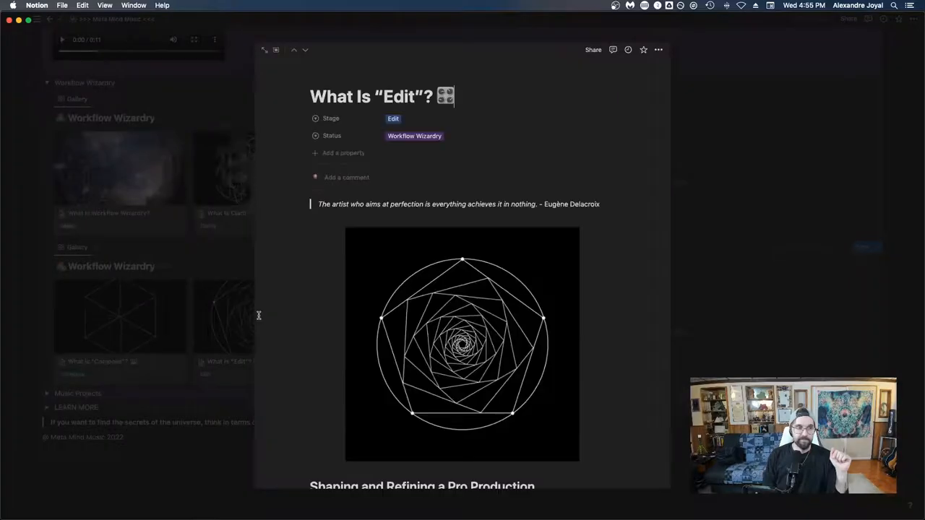
pyautogui.scroll(-3)
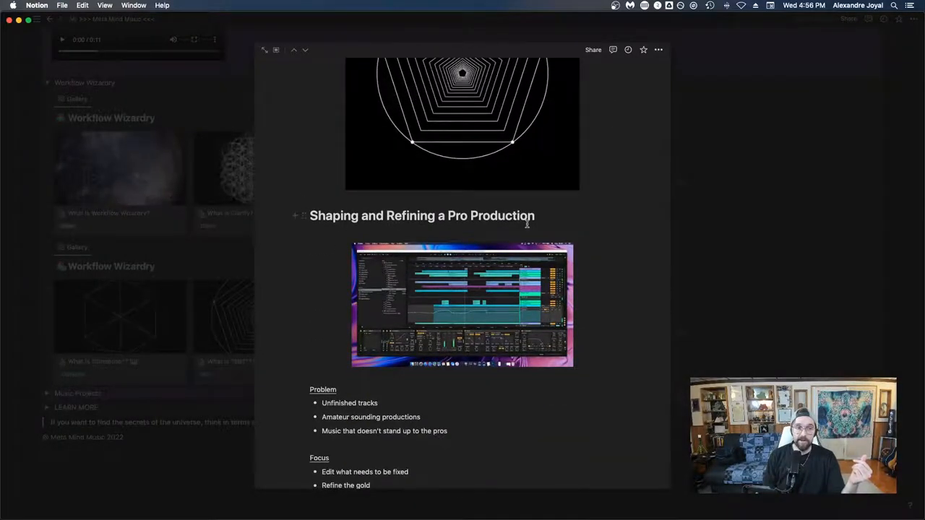
pyautogui.scroll(-3)
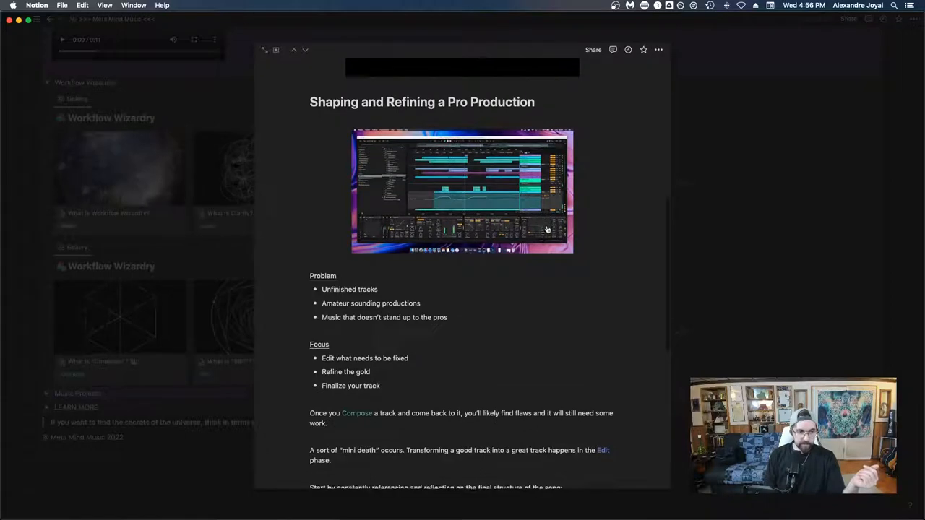
pyautogui.scroll(-3)
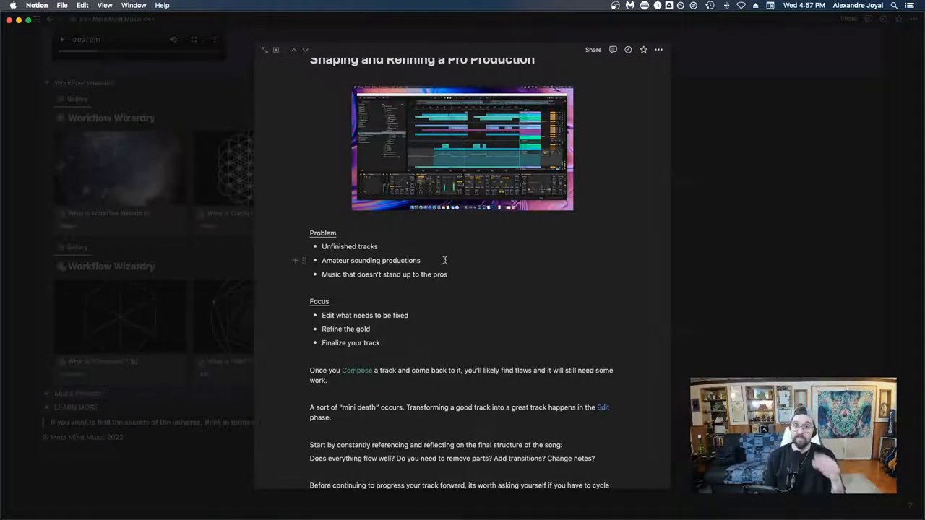
pyautogui.scroll(-3)
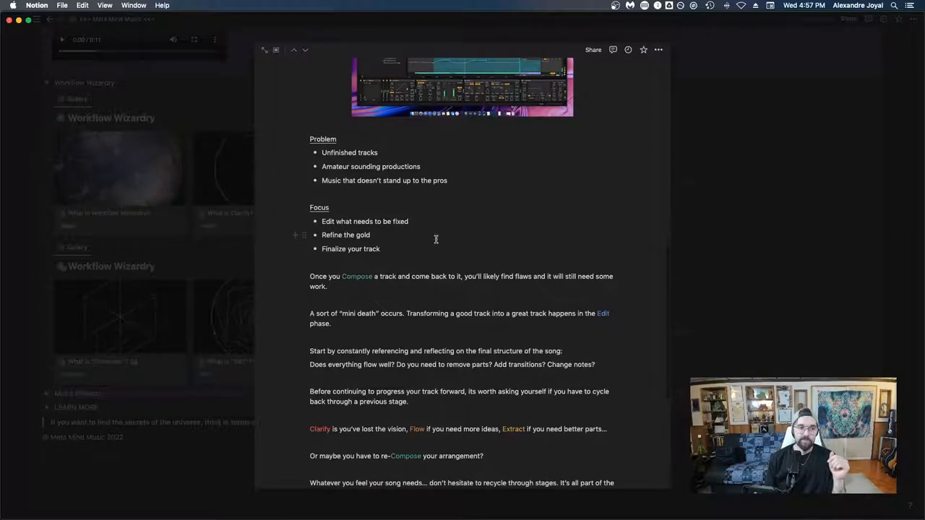
pyautogui.moveTo(432, 229)
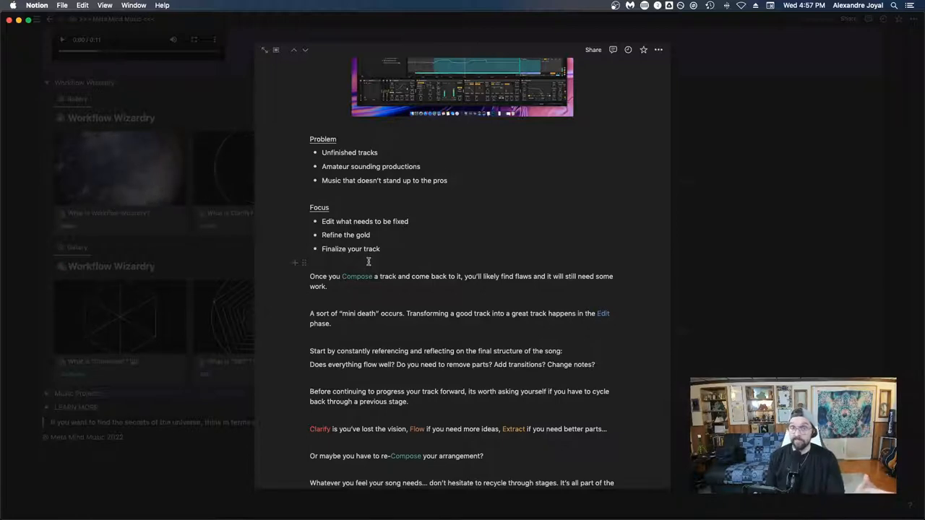
pyautogui.scroll(-3)
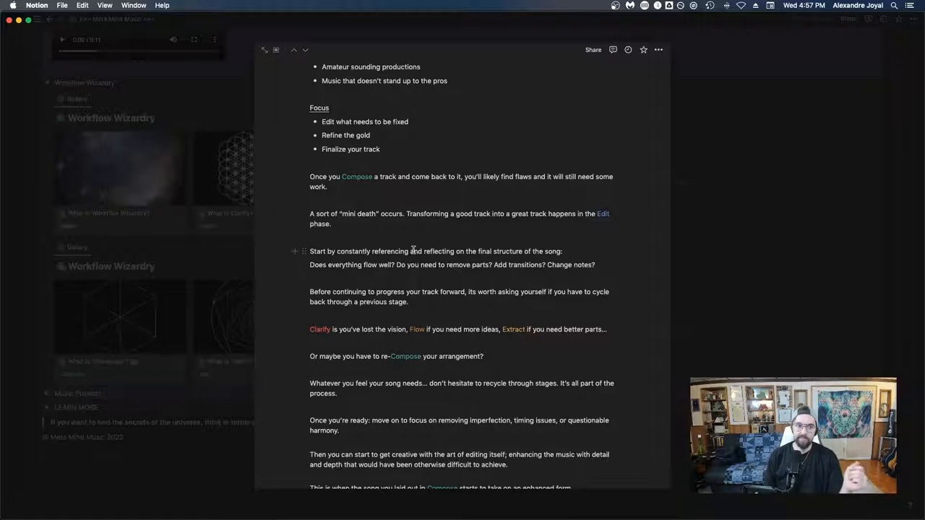
# - Scroll through the rest of the Edit stage page in page peek
pyautogui.scroll(-3)
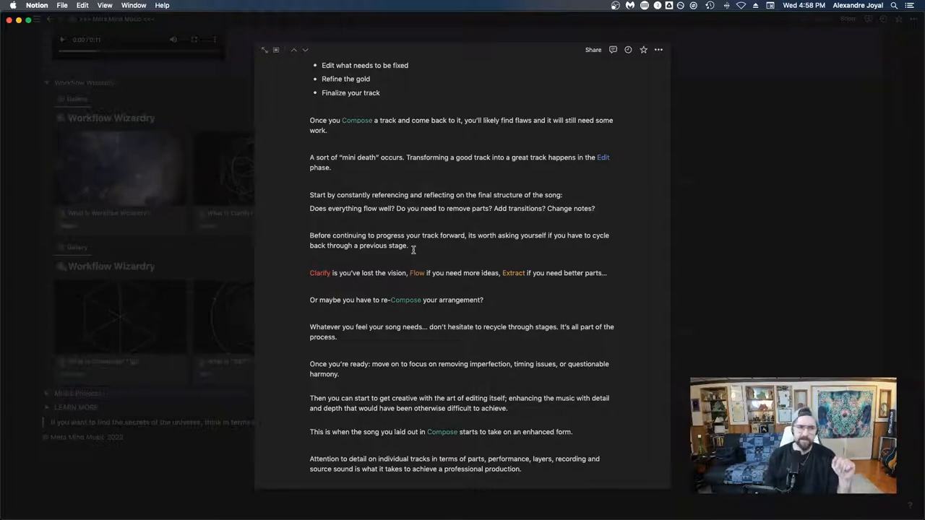
pyautogui.scroll(-3)
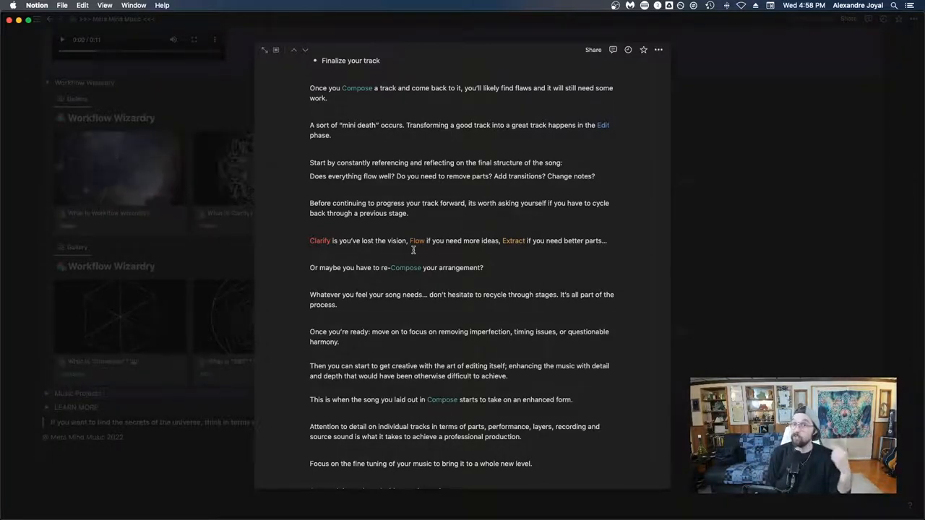
pyautogui.scroll(-3)
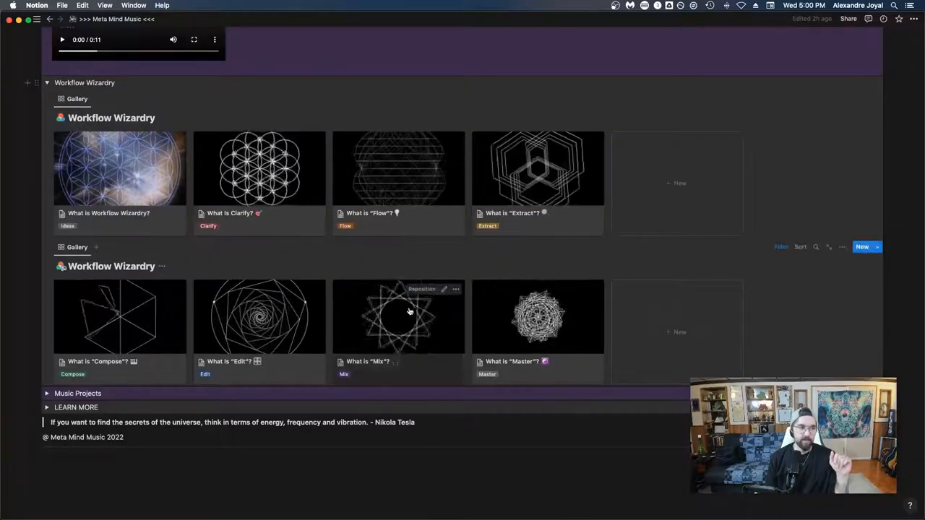
# - Open the 'What is "Mix"?' card in the second gallery to show The Zen of Mixing
pyautogui.click(399, 317)
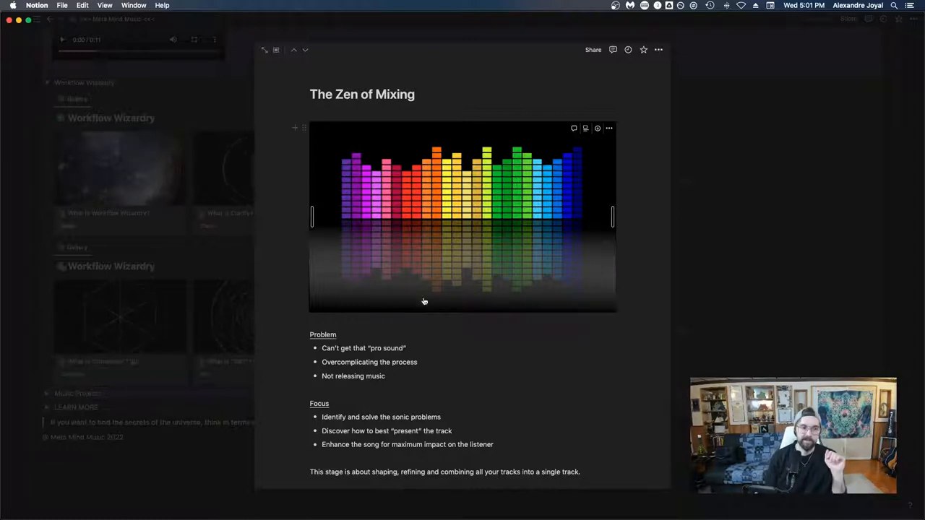
pyautogui.scroll(-3)
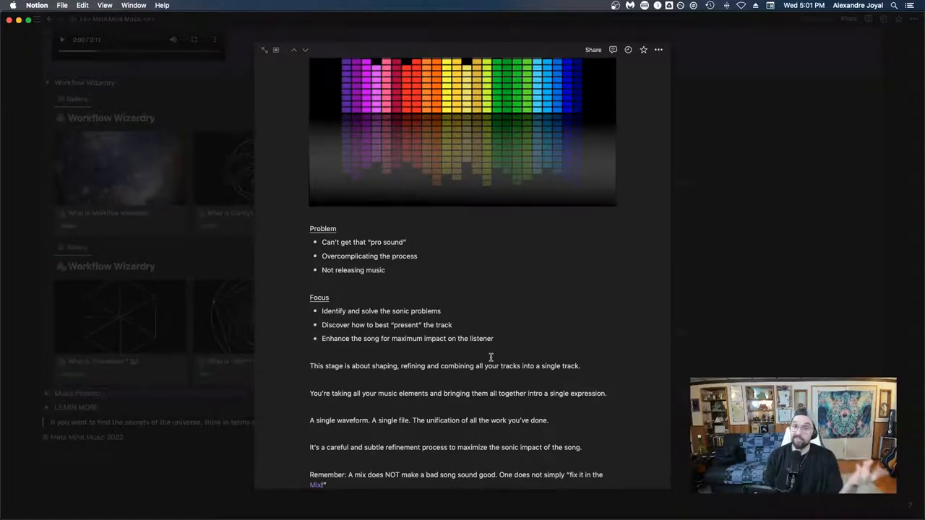
pyautogui.scroll(-3)
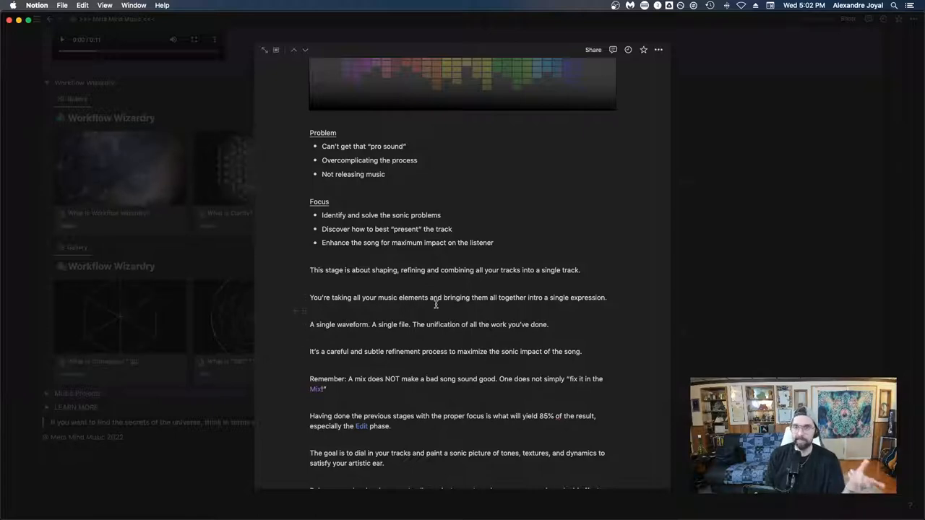
pyautogui.scroll(-3)
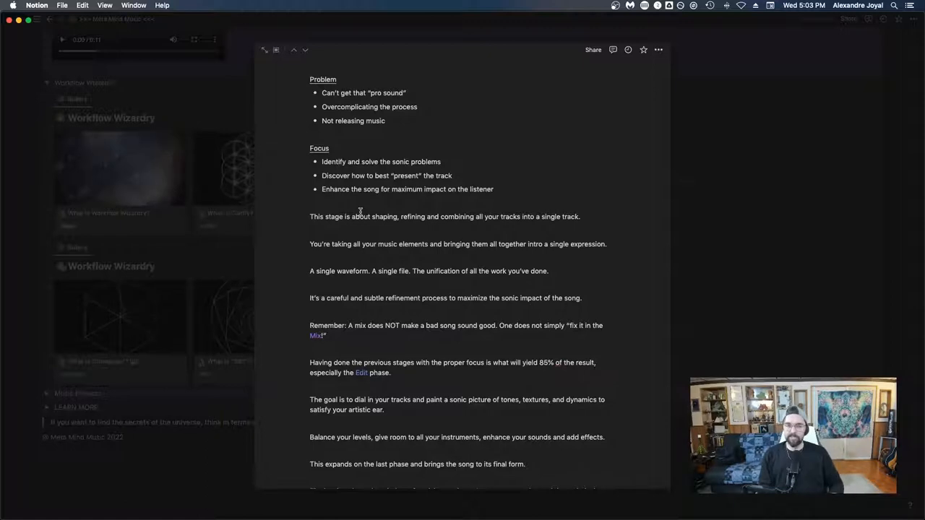
pyautogui.scroll(-3)
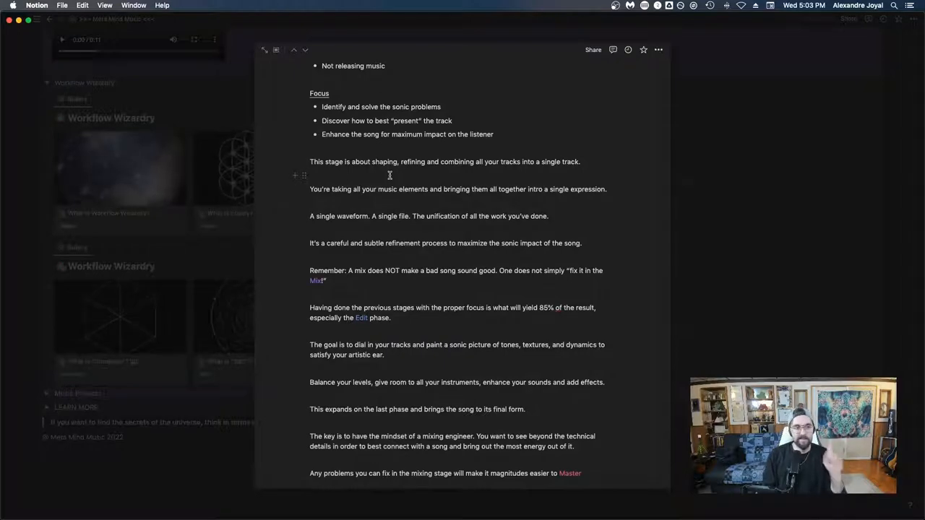
pyautogui.scroll(-3)
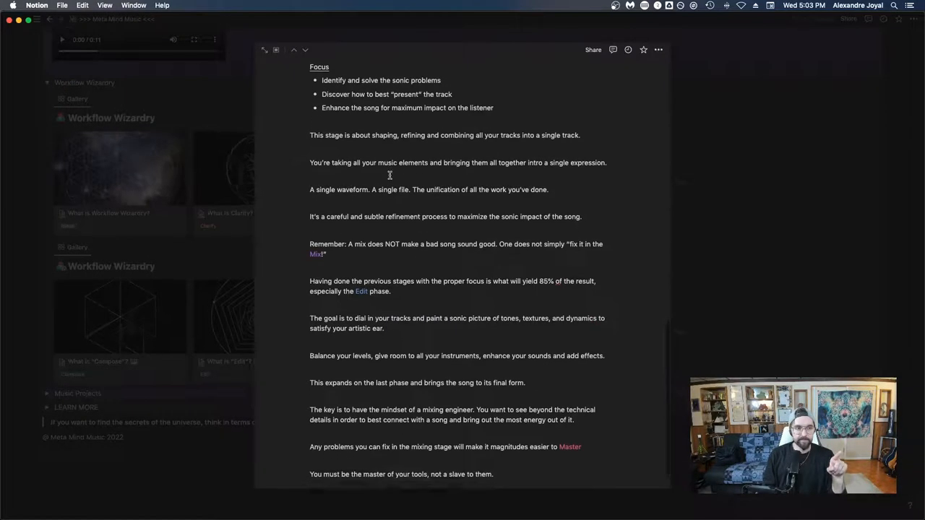
pyautogui.scroll(-3)
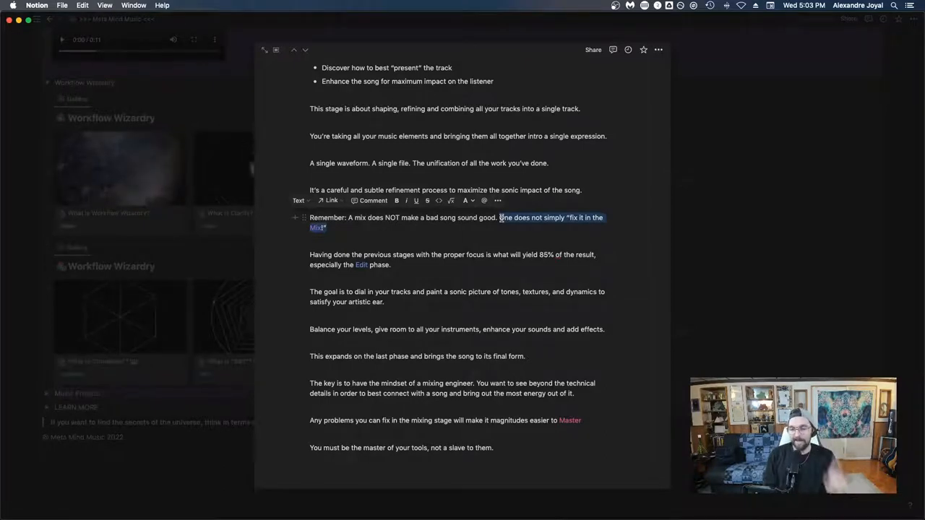
# - Clear the quote selection and highlight the Mix page's final paragraph lines
pyautogui.click(519, 232)
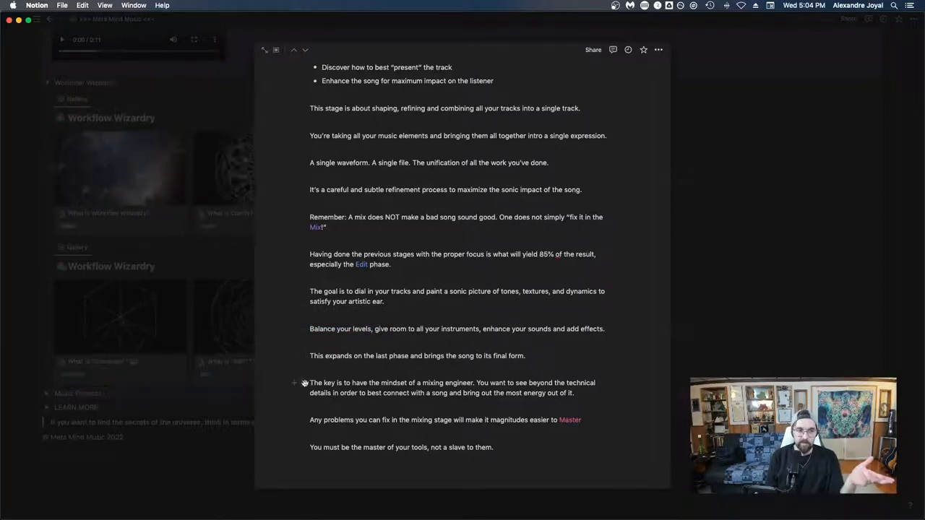
pyautogui.moveTo(310, 382); pyautogui.dragTo(574, 392)
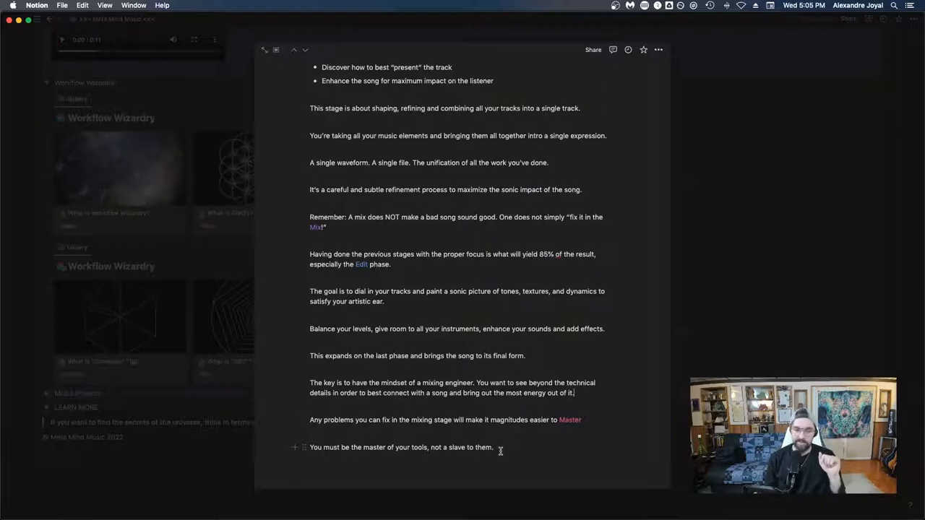
pyautogui.moveTo(713, 362)
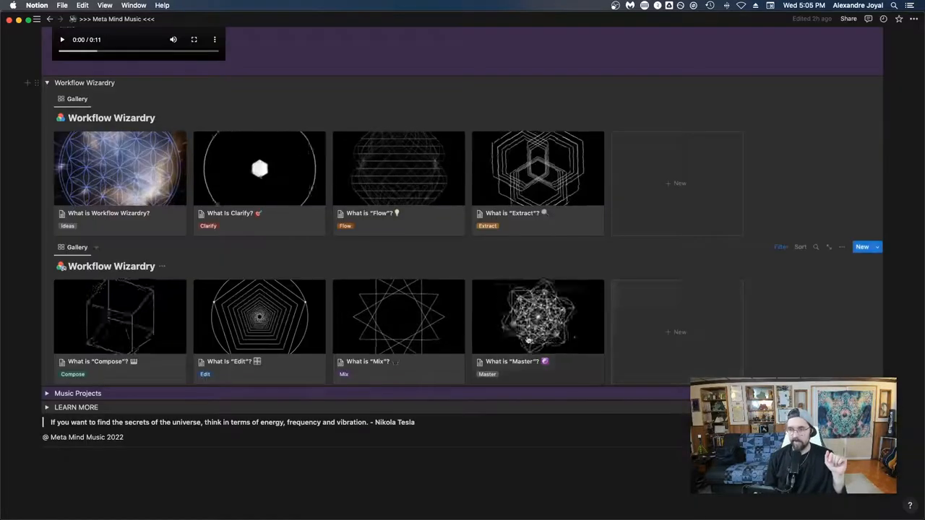
# - Open the What is "Master"? card and scroll to The Art of Finishing lists
pyautogui.click(537, 316)
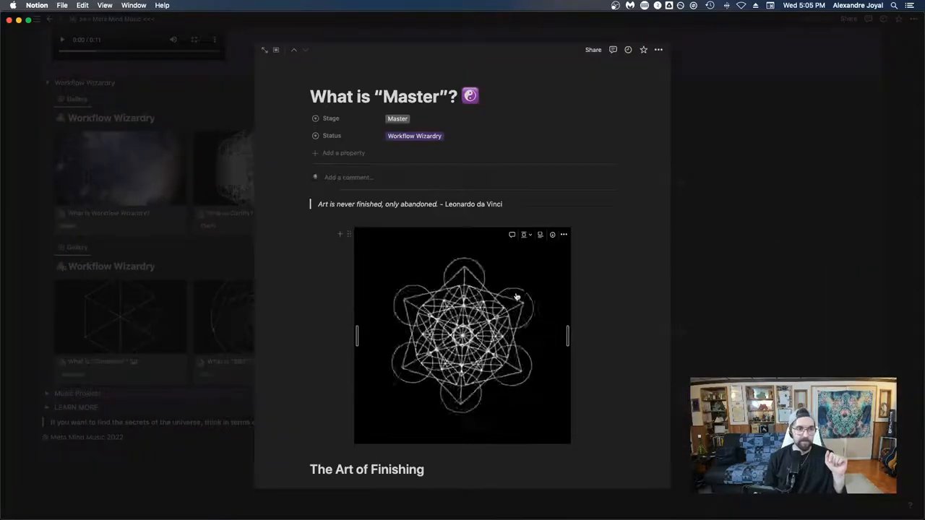
pyautogui.scroll(-3)
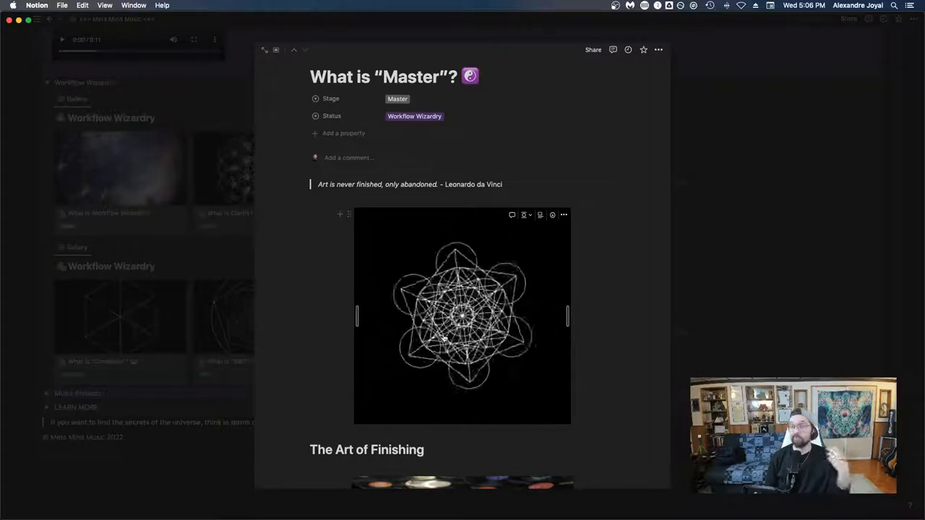
pyautogui.scroll(-3)
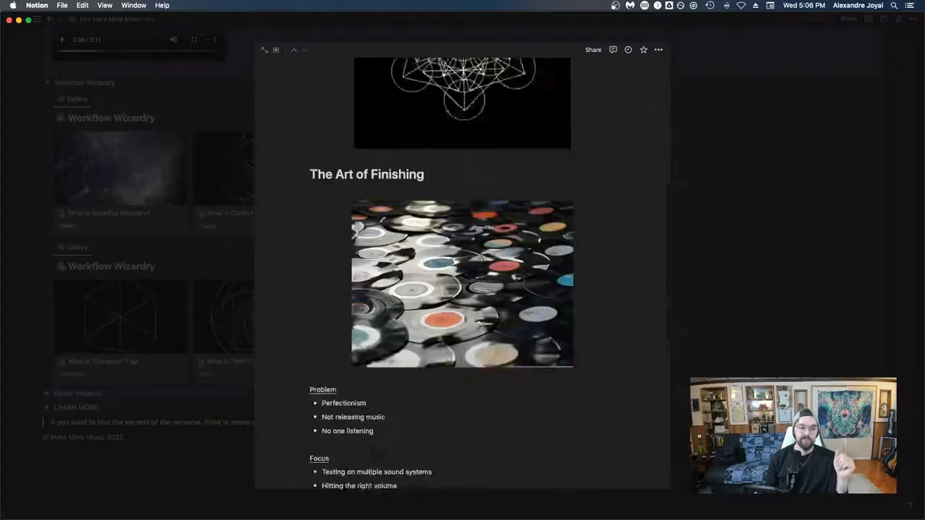
pyautogui.scroll(-3)
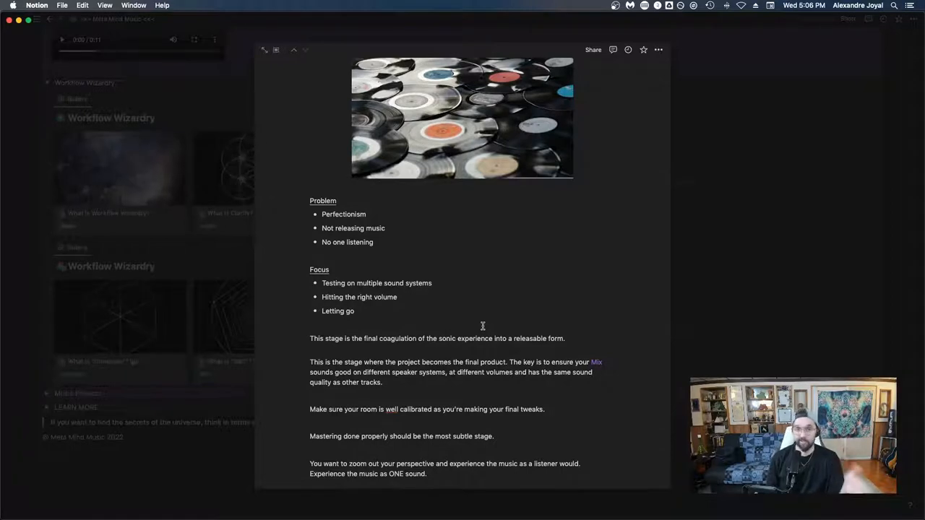
pyautogui.moveTo(390, 243)
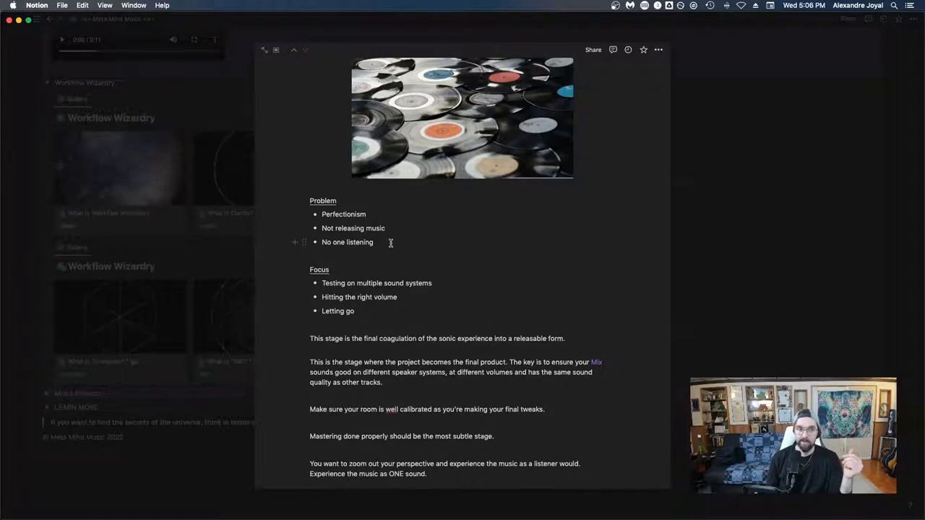
pyautogui.scroll(-3)
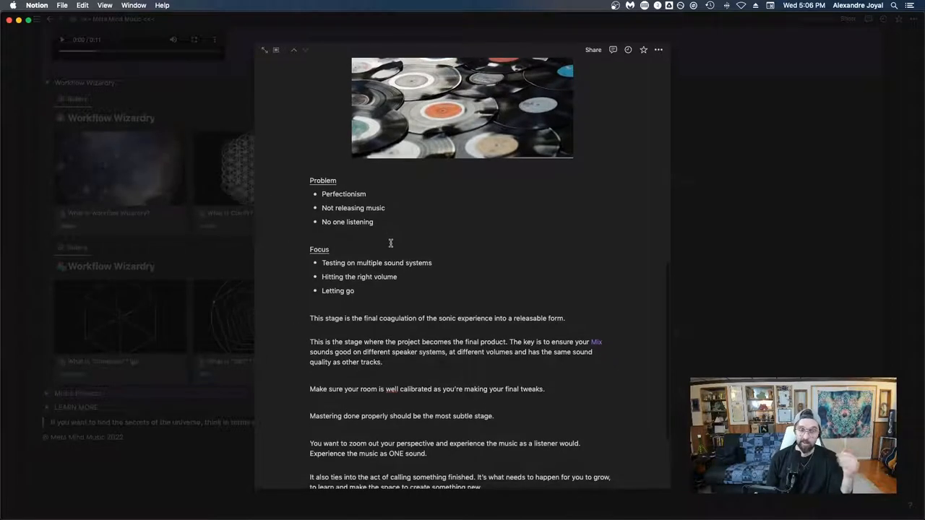
pyautogui.scroll(-3)
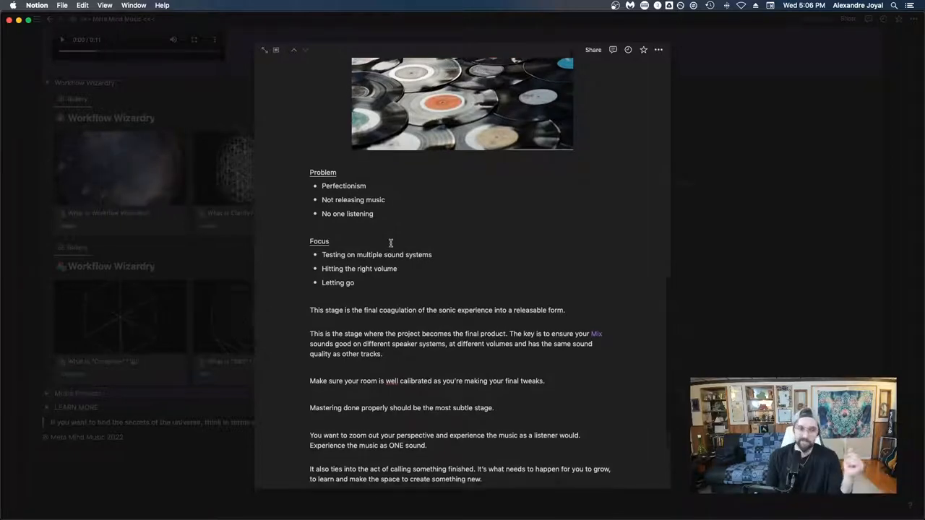
pyautogui.scroll(-3)
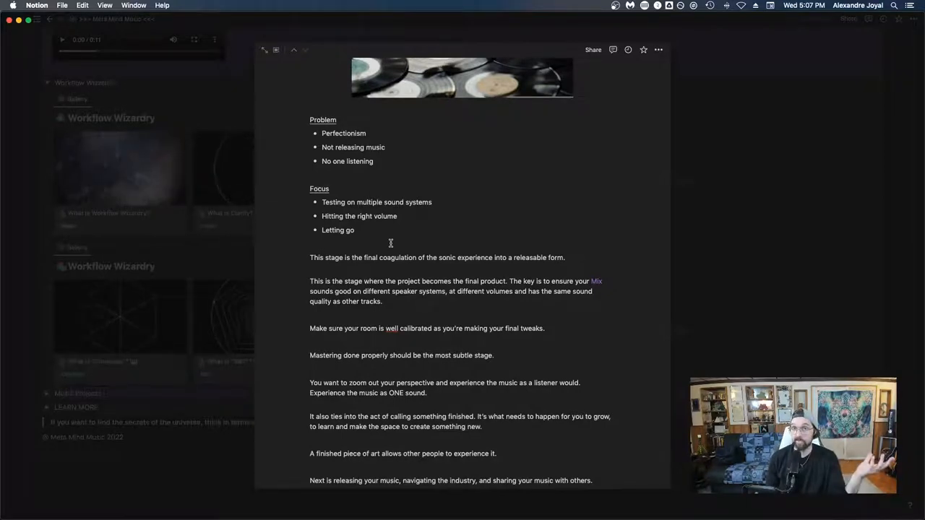
pyautogui.scroll(-3)
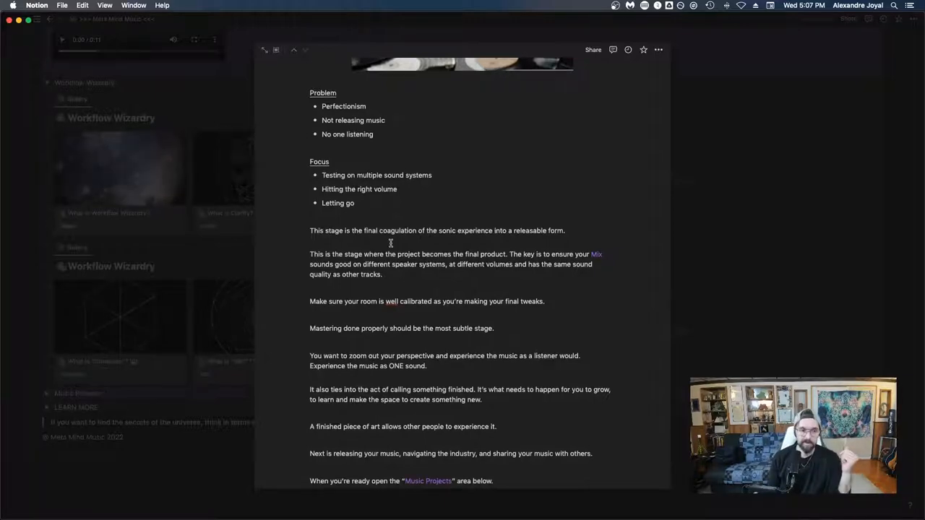
pyautogui.scroll(-3)
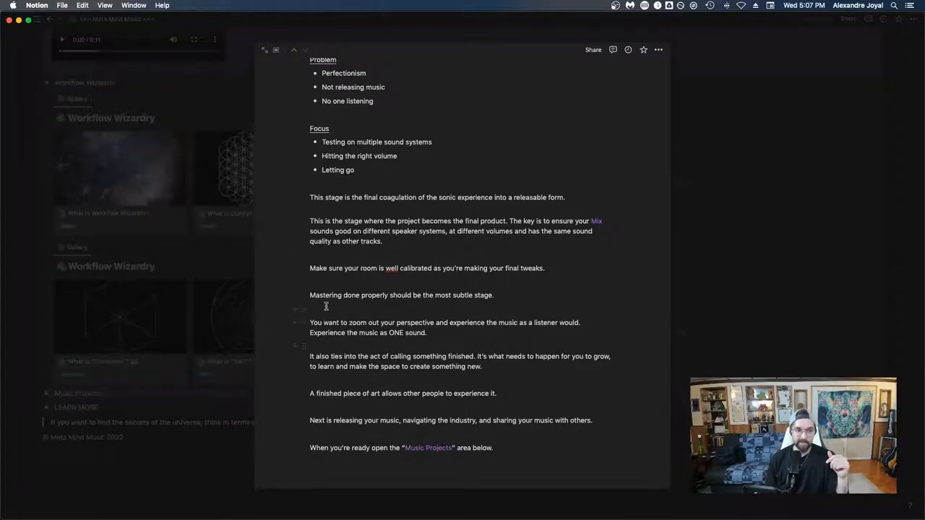
pyautogui.moveTo(515, 307)
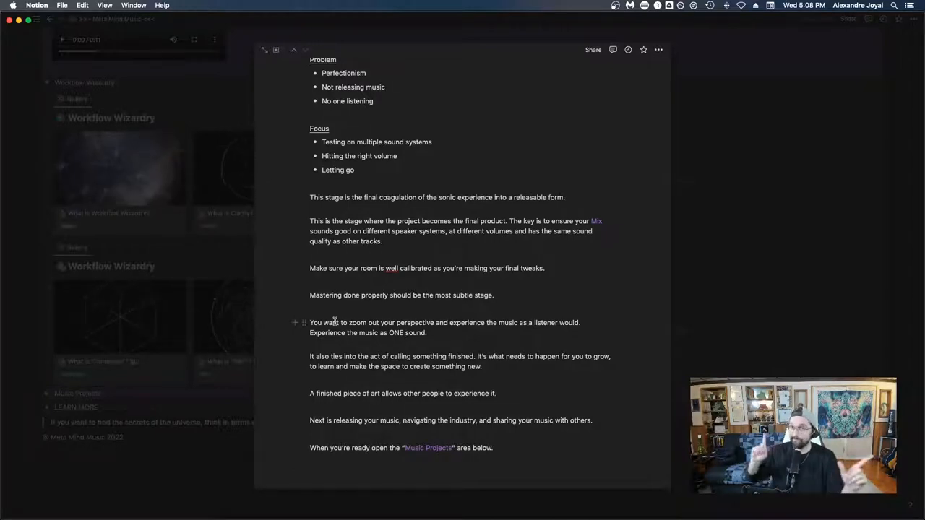
pyautogui.moveTo(443, 348)
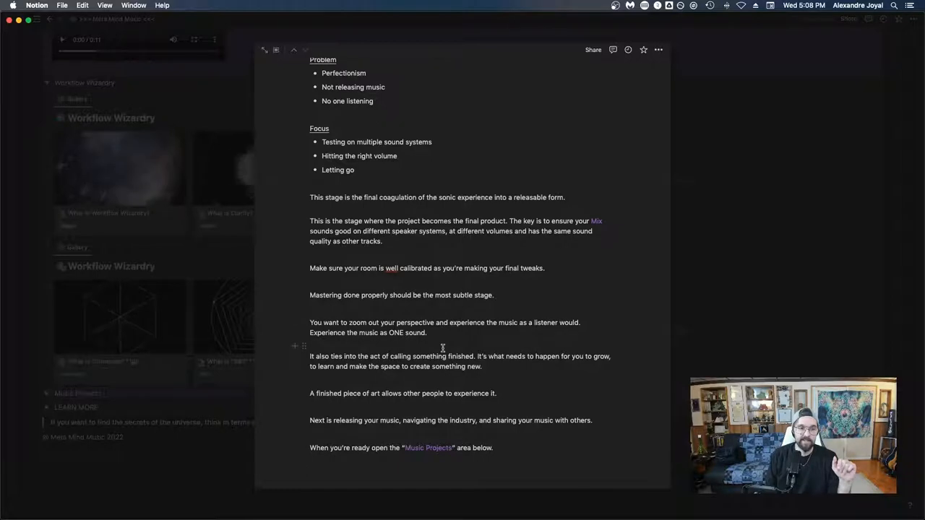
pyautogui.moveTo(331, 402)
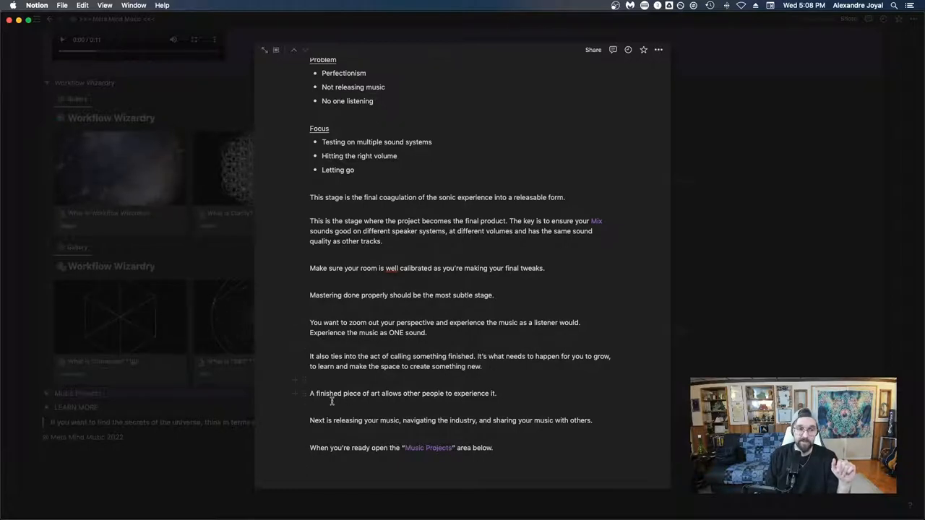